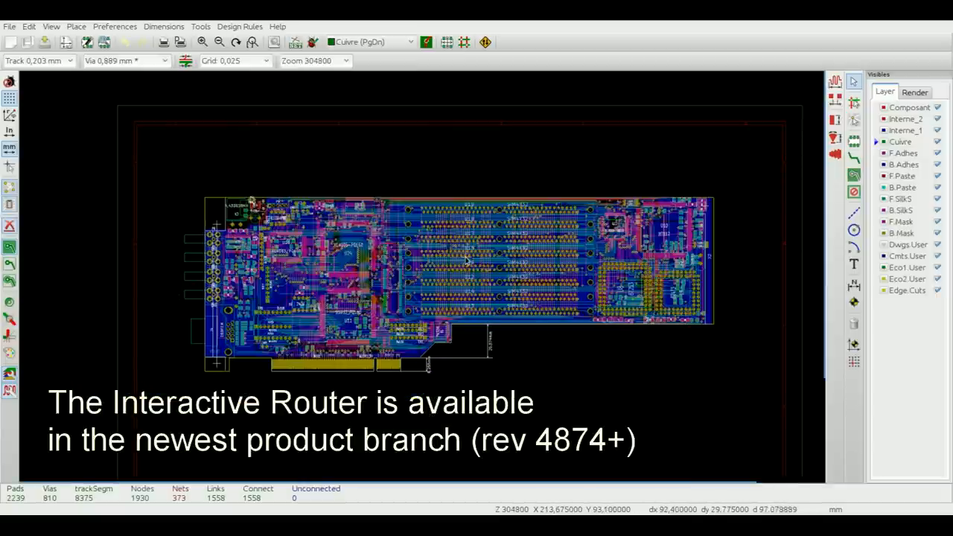
mouse_move(598, 395)
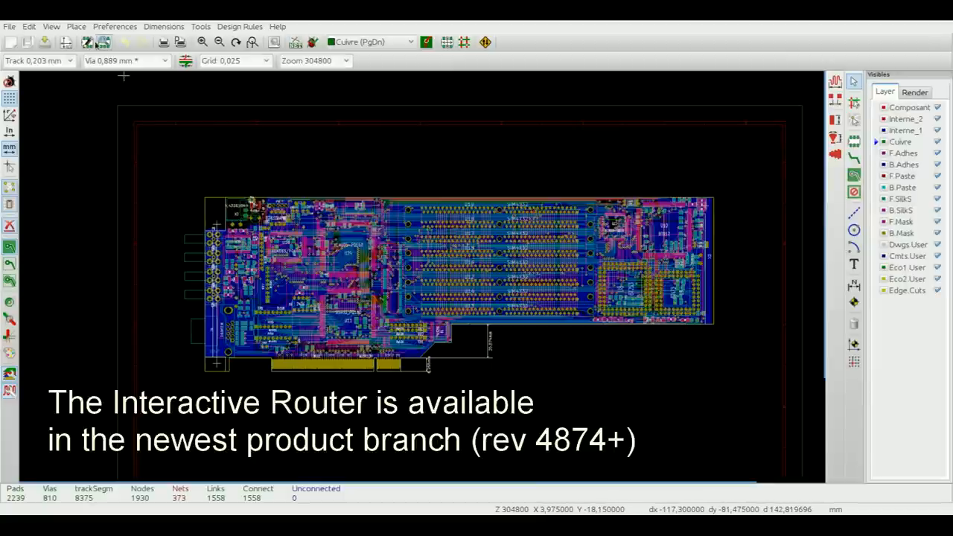
Step: Switch the Pcbnew board rendering to the OpenGL canvas (F11)
click(51, 26)
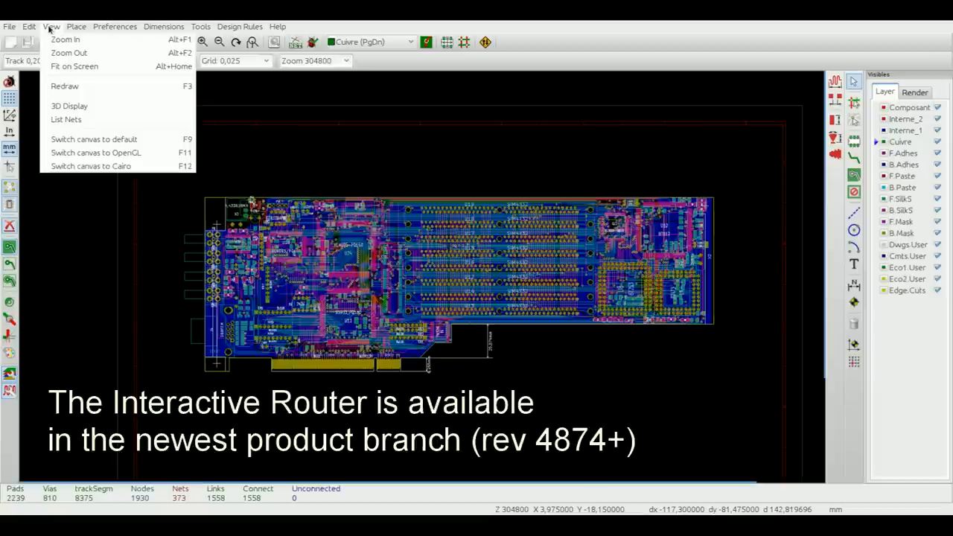
mouse_move(125, 134)
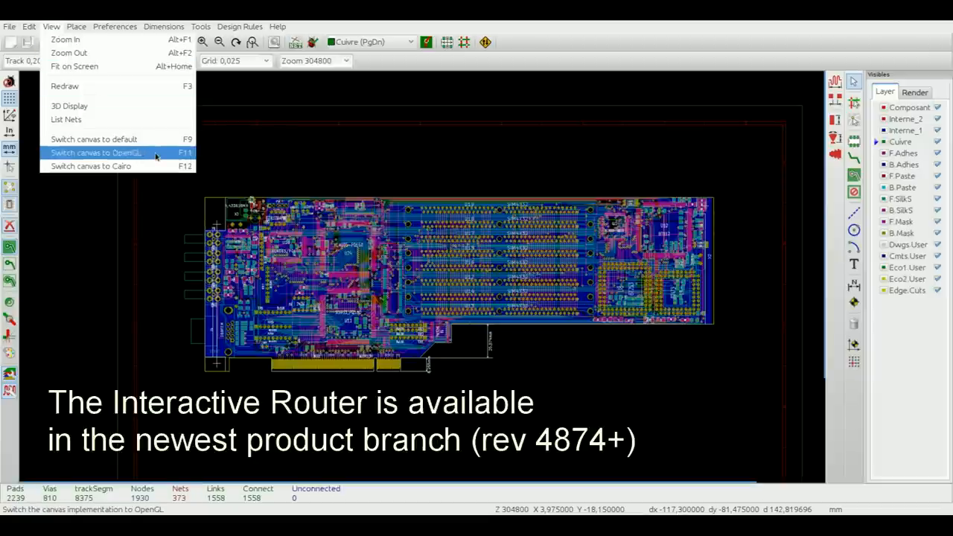
click(96, 153)
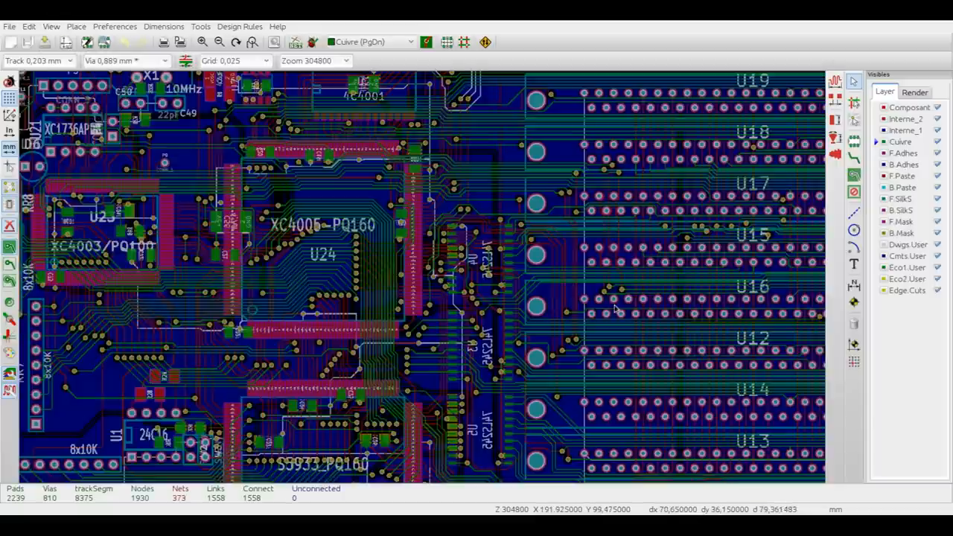
mouse_move(315, 167)
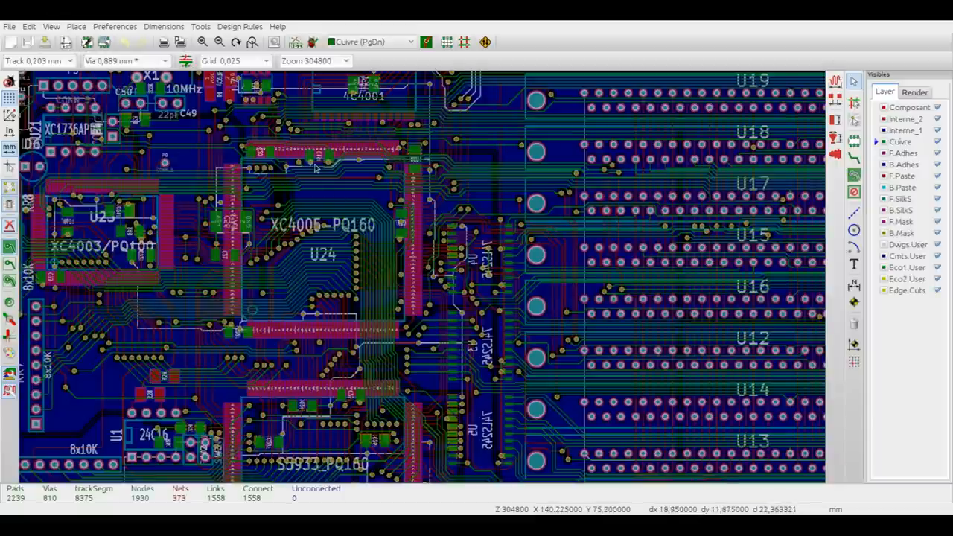
Step: Inspect the Default and pwr net class clearances in the Net Classes Editor, then close it
click(239, 26)
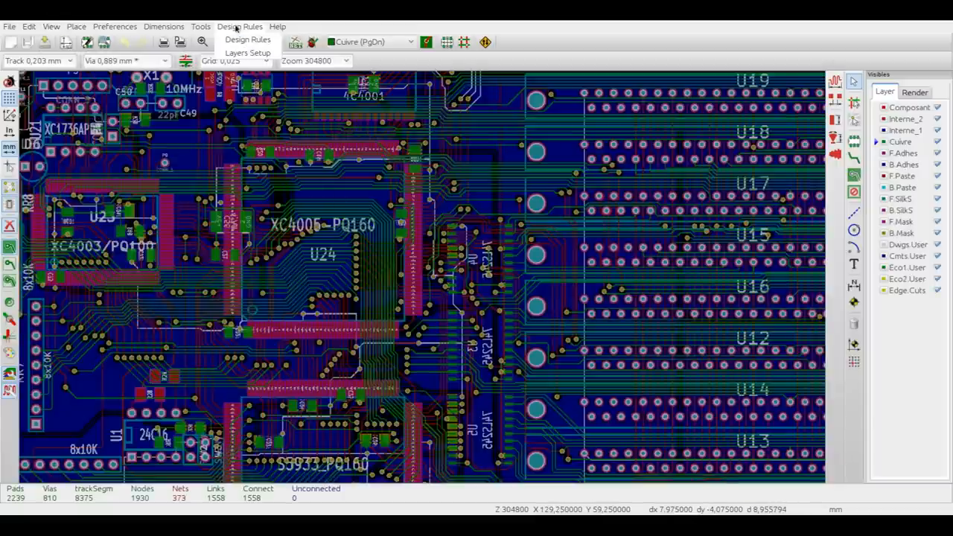
click(247, 39)
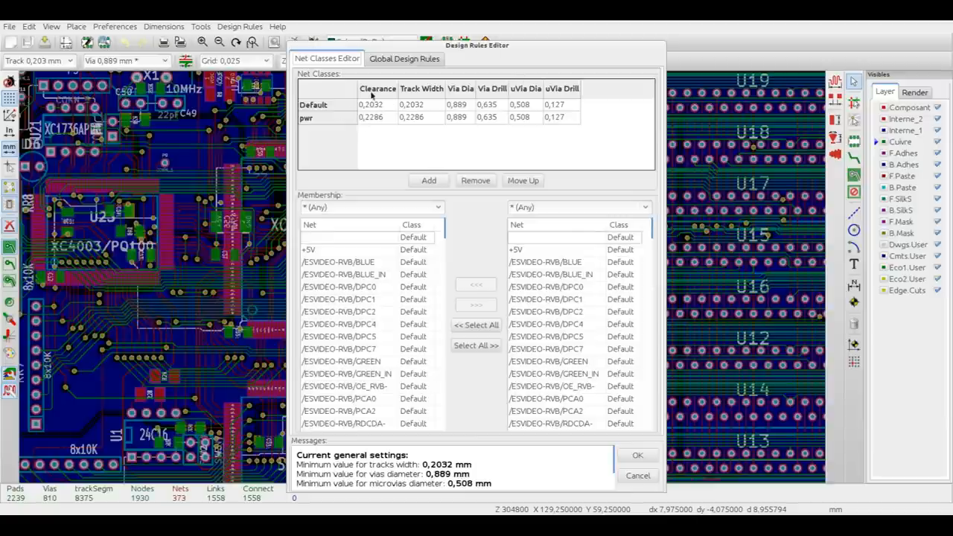
mouse_move(384, 104)
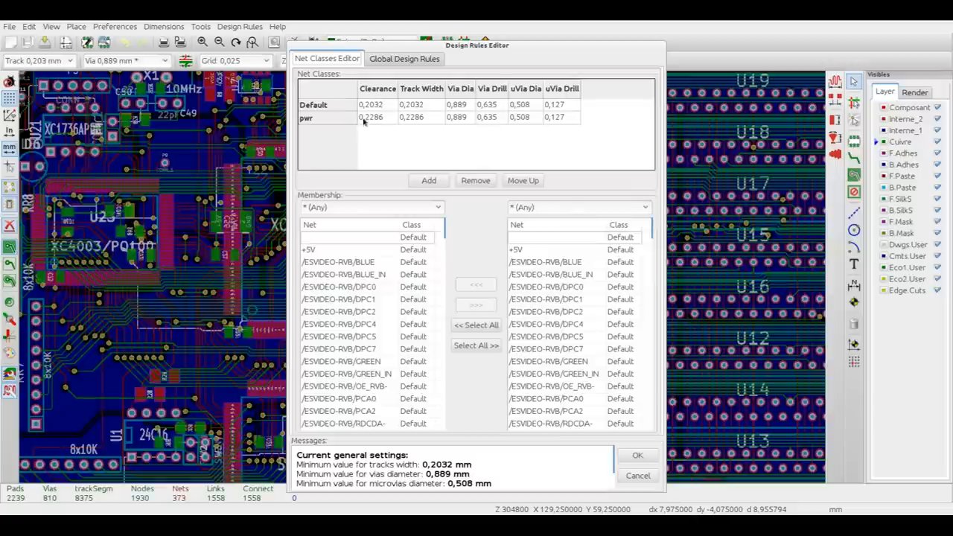
double_click(370, 104)
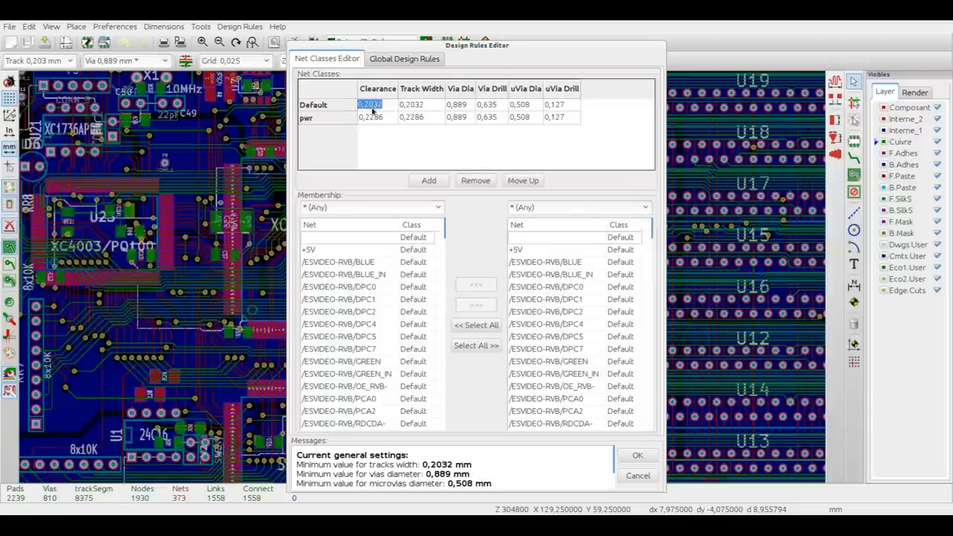
click(370, 117)
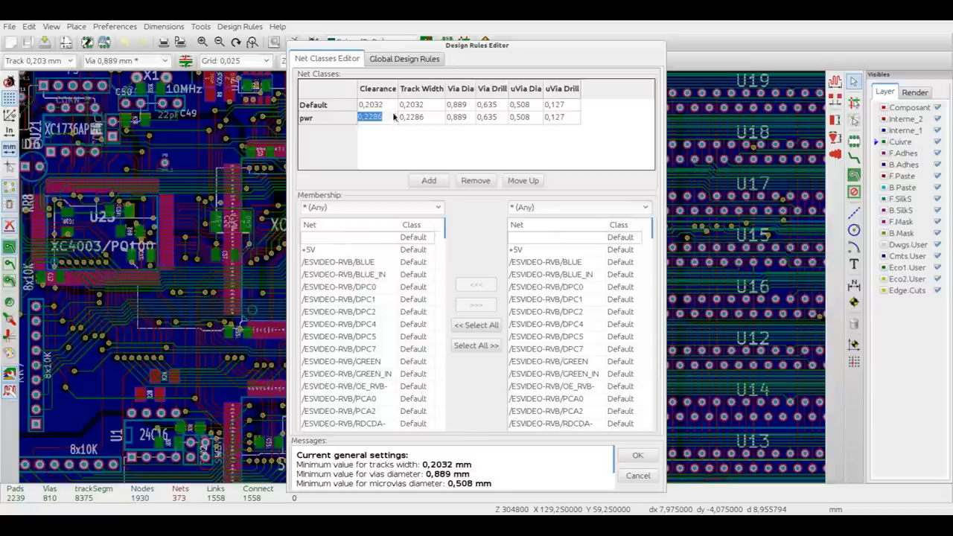
click(636, 455)
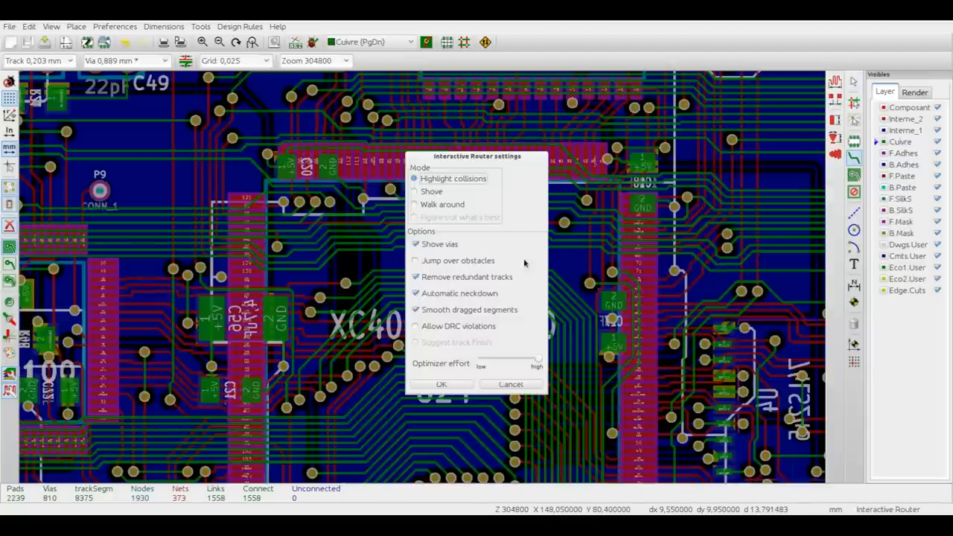
Step: Apply Highlight collisions as the interactive router mode
click(440, 384)
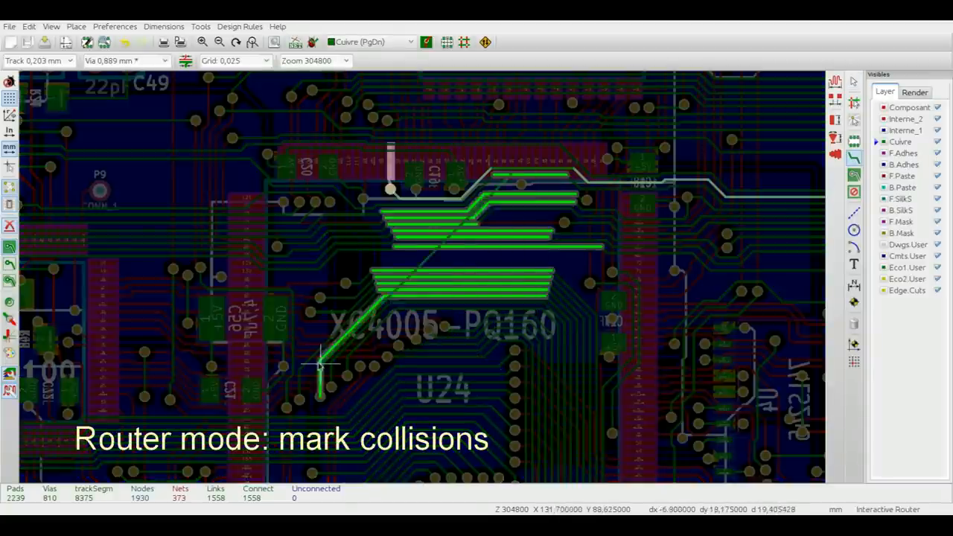
mouse_move(625, 134)
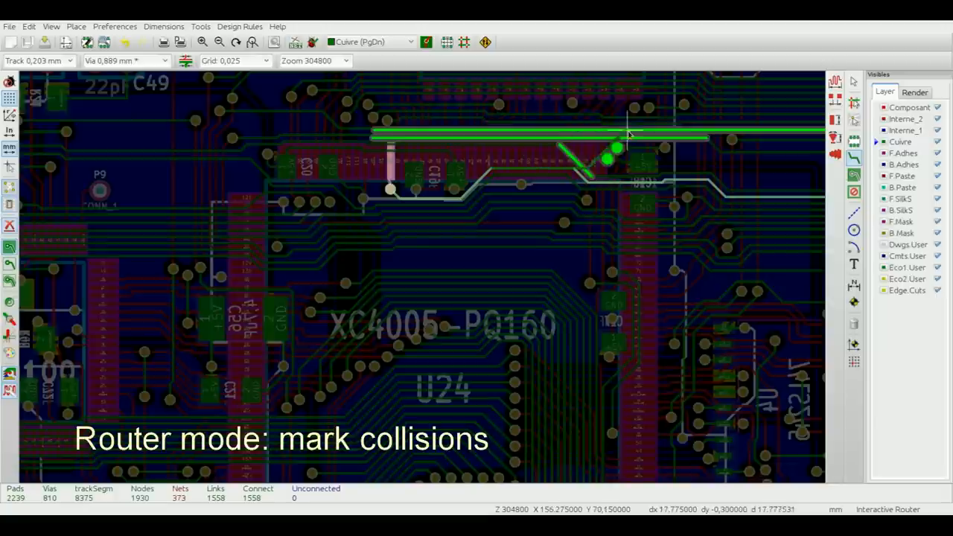
mouse_move(480, 346)
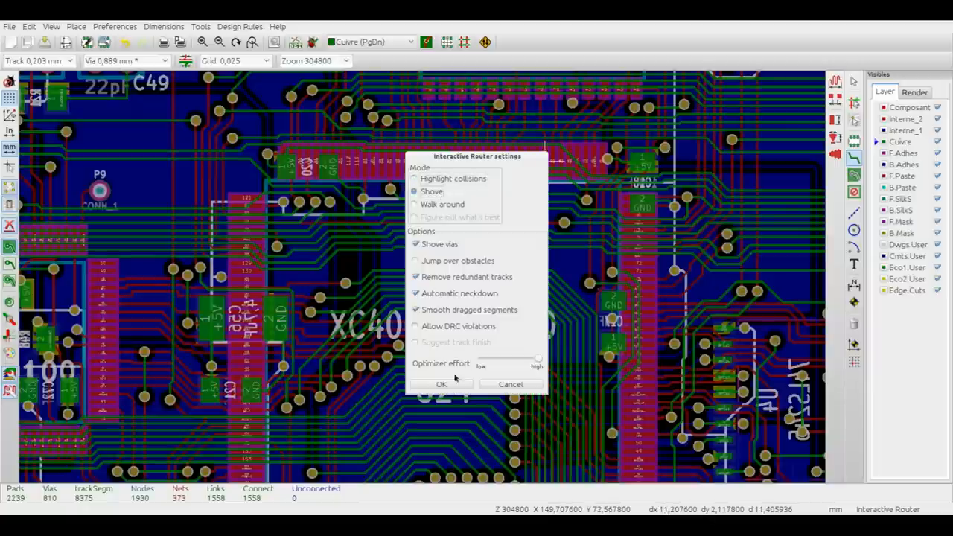
Step: Apply Shove as the interactive router mode
click(442, 384)
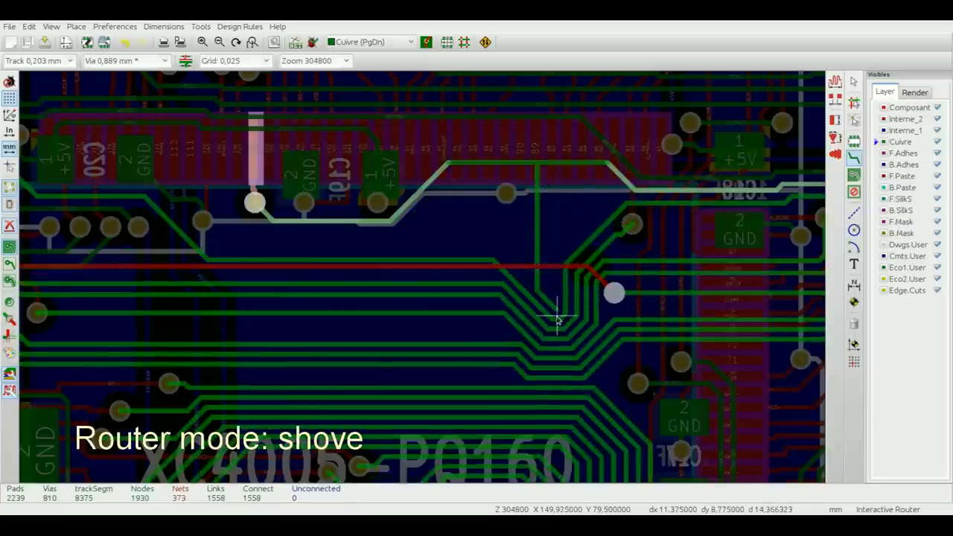
mouse_move(557, 361)
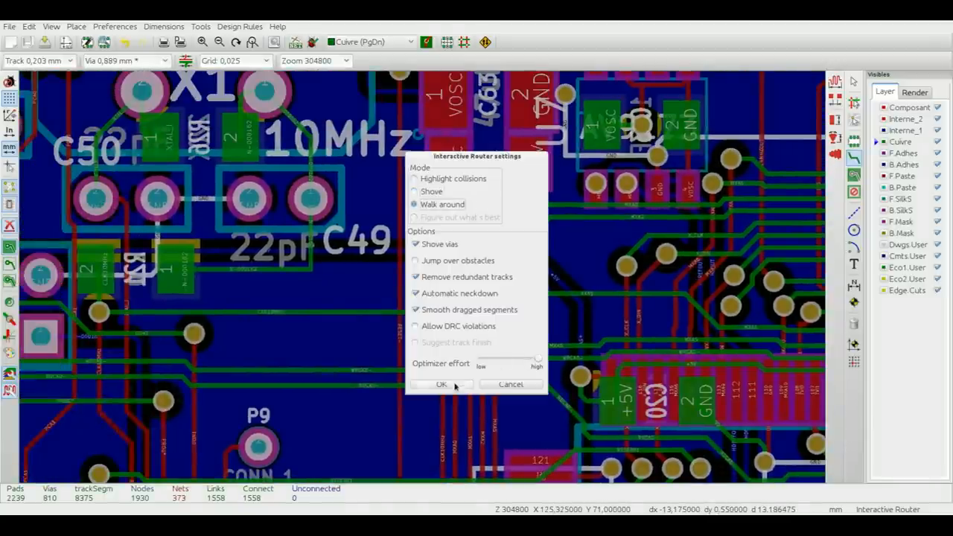
Step: Apply Walk around as the interactive router mode
click(440, 384)
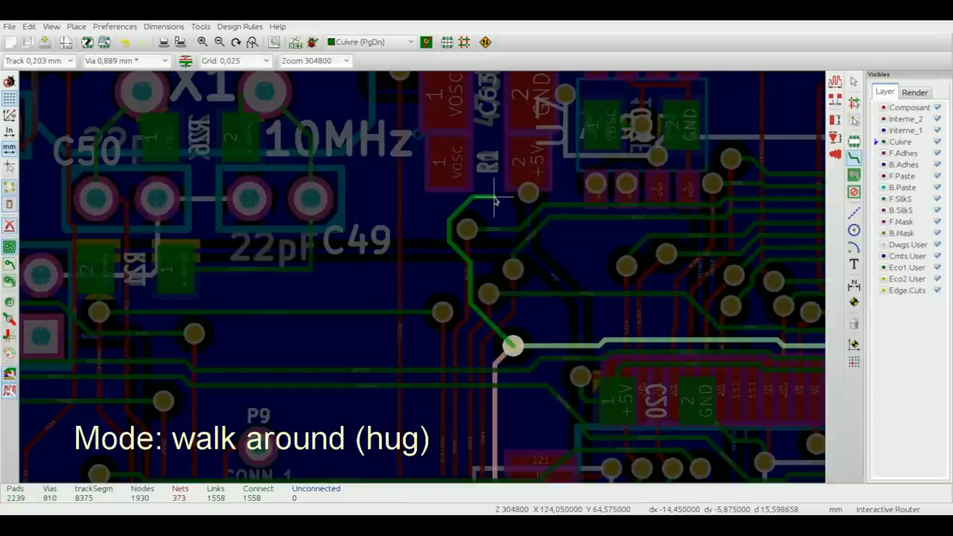
mouse_move(394, 171)
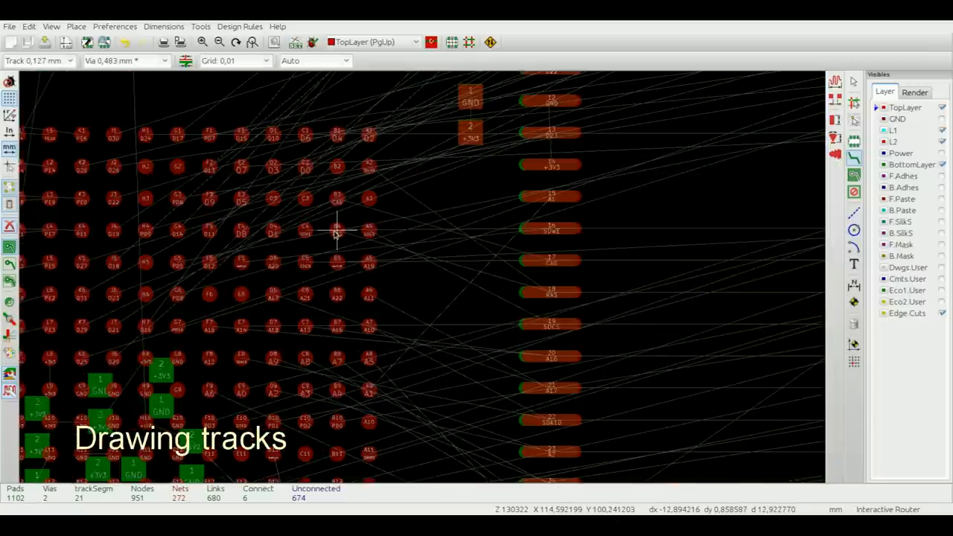
Step: Start a top-layer track at a connector pad, heading toward the right-hand pad
click(551, 292)
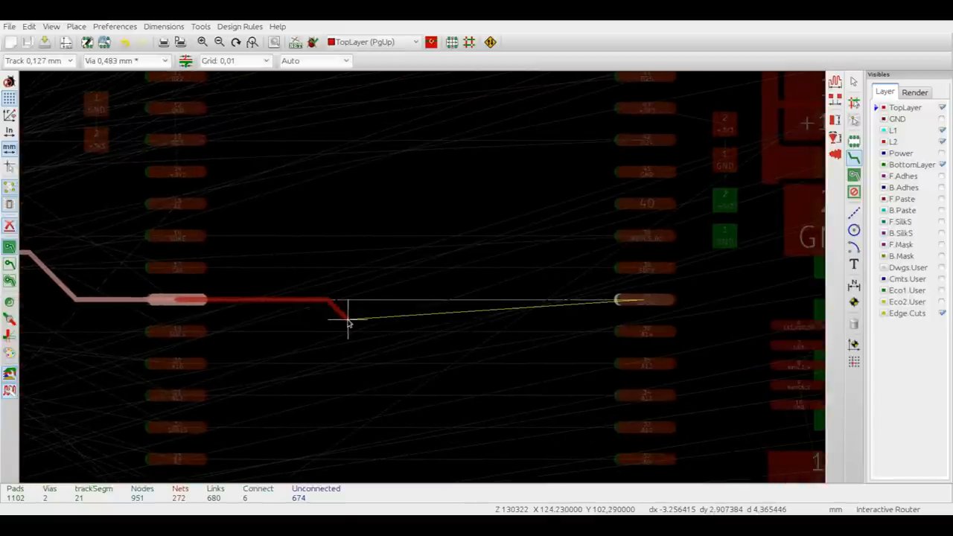
mouse_move(360, 327)
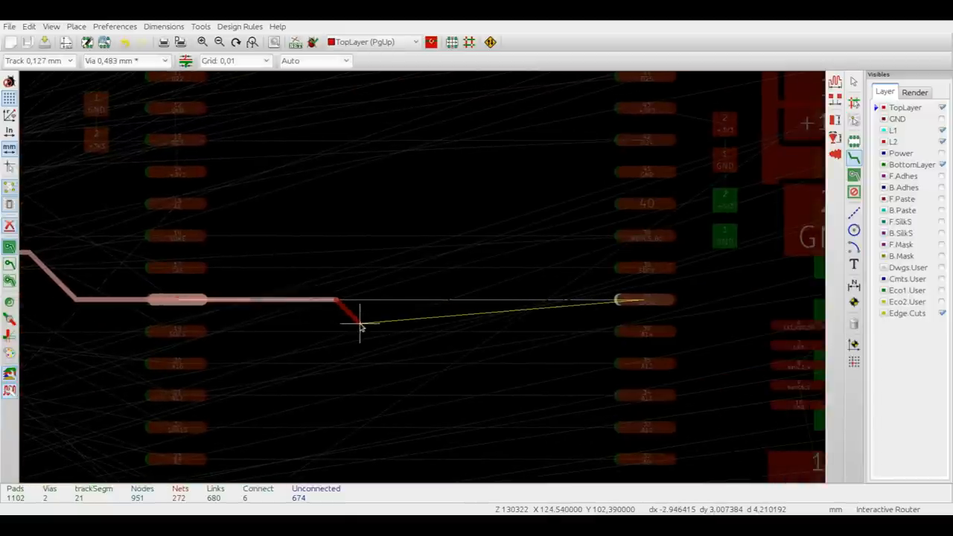
mouse_move(425, 324)
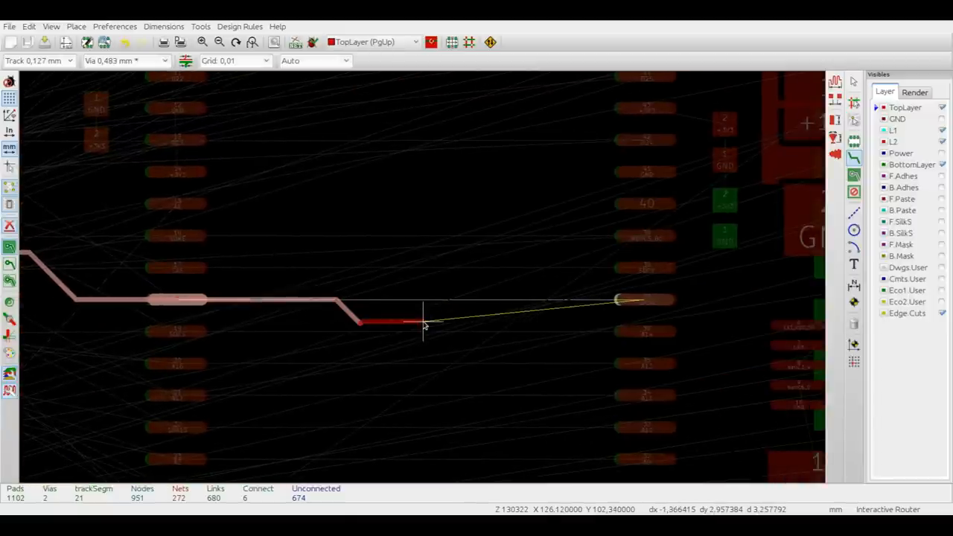
mouse_move(516, 308)
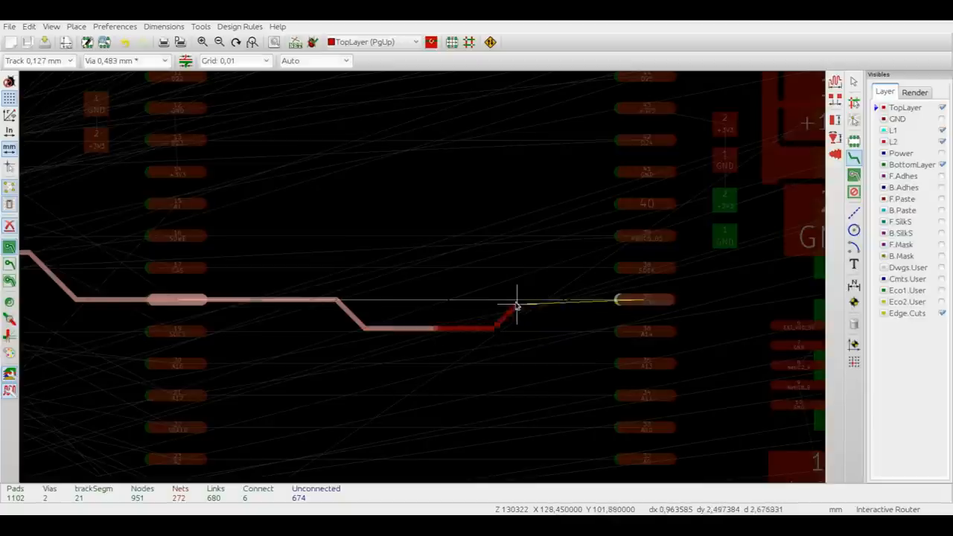
Step: Place a through via at the end of the in-progress track
right_click(514, 301)
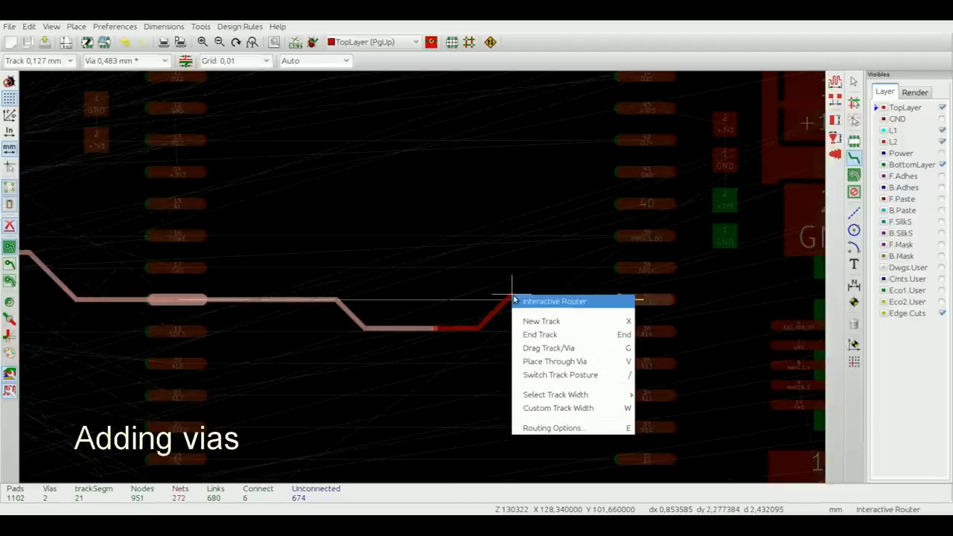
mouse_move(554, 361)
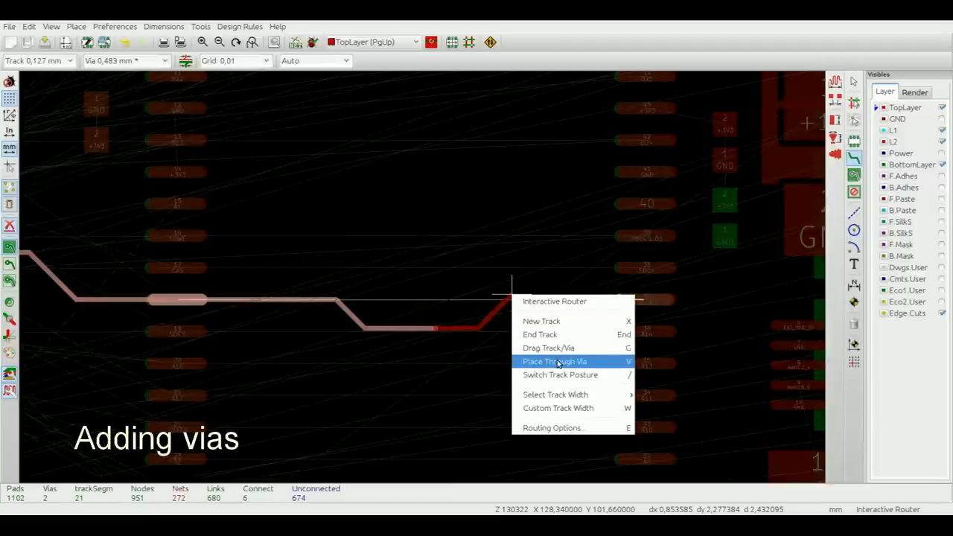
click(555, 361)
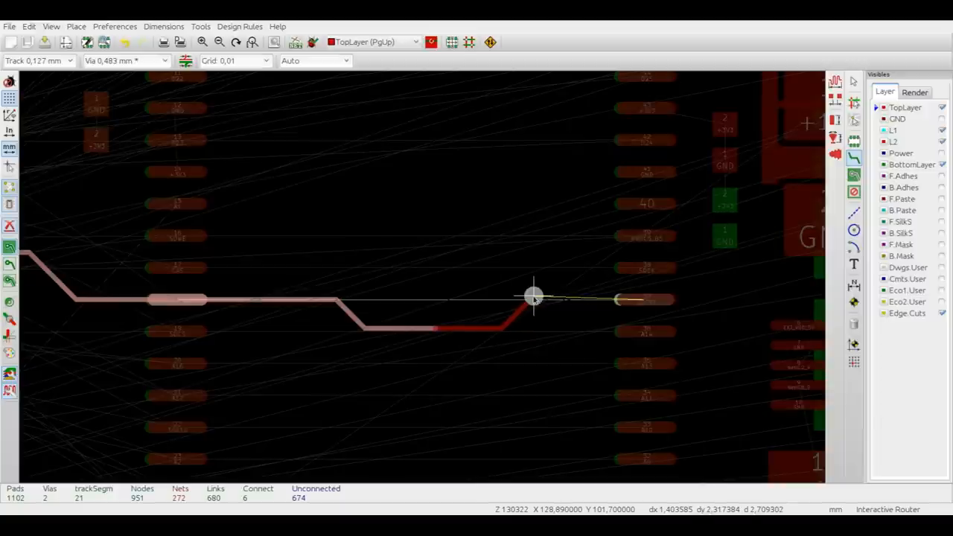
mouse_move(583, 298)
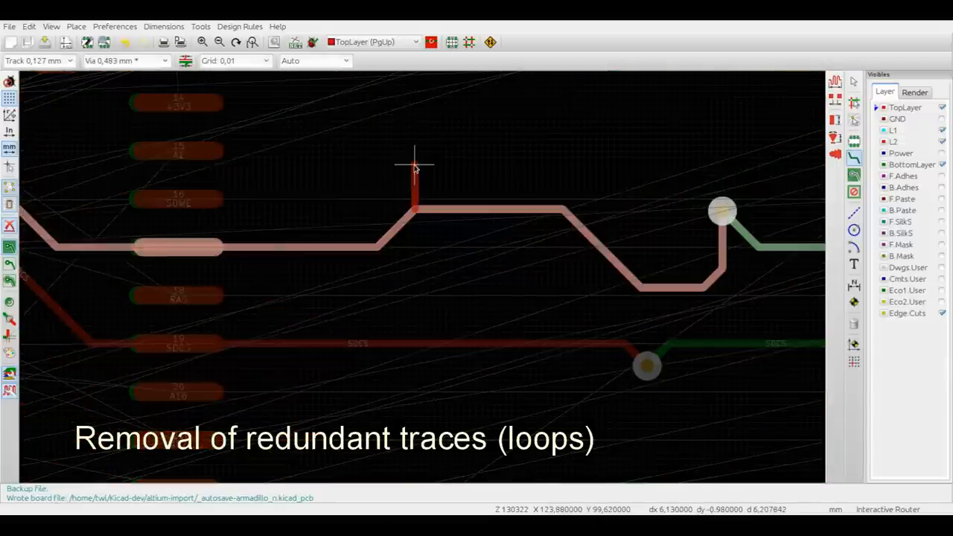
mouse_move(426, 160)
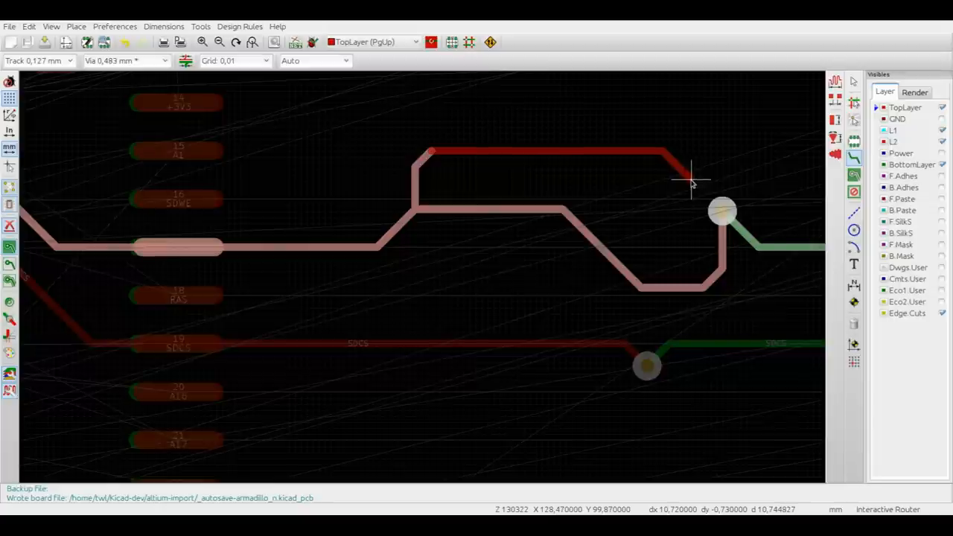
mouse_move(722, 211)
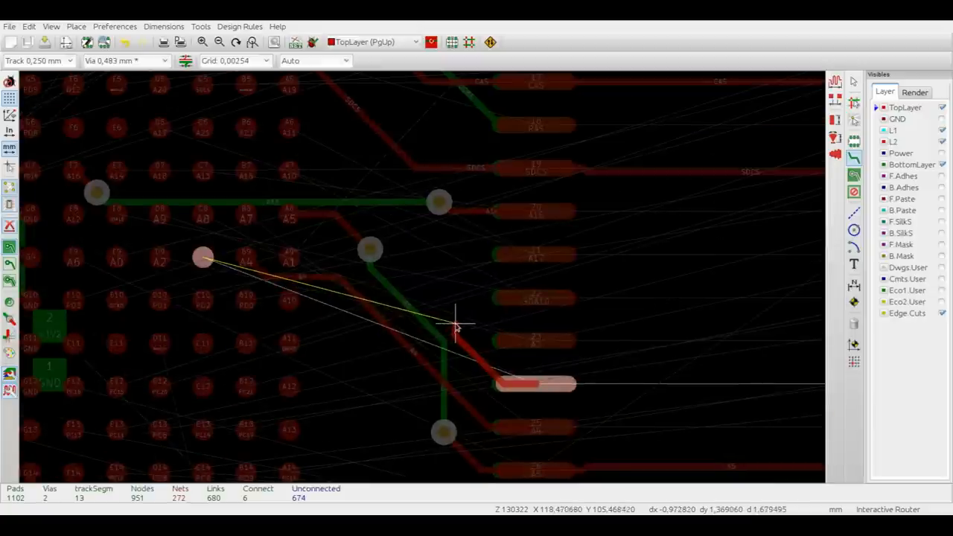
mouse_move(380, 227)
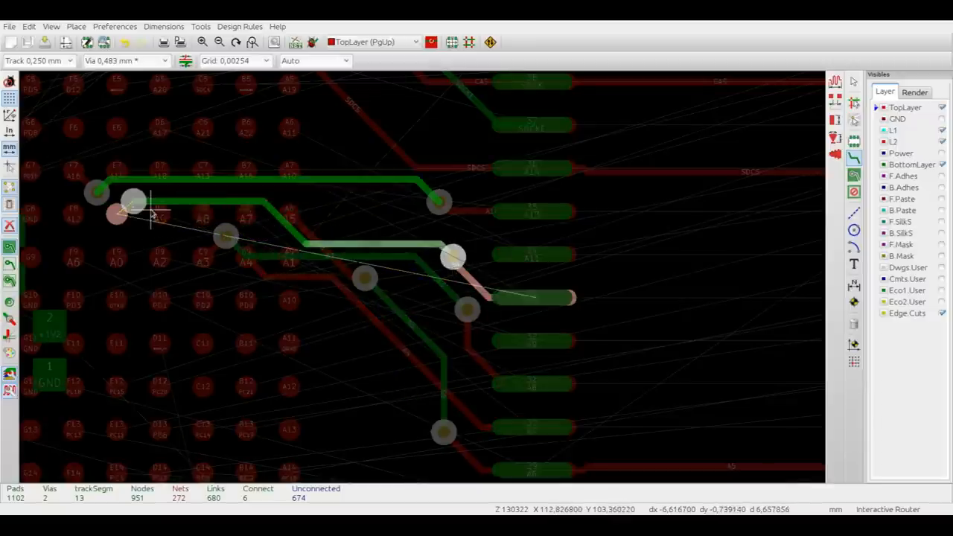
mouse_move(142, 201)
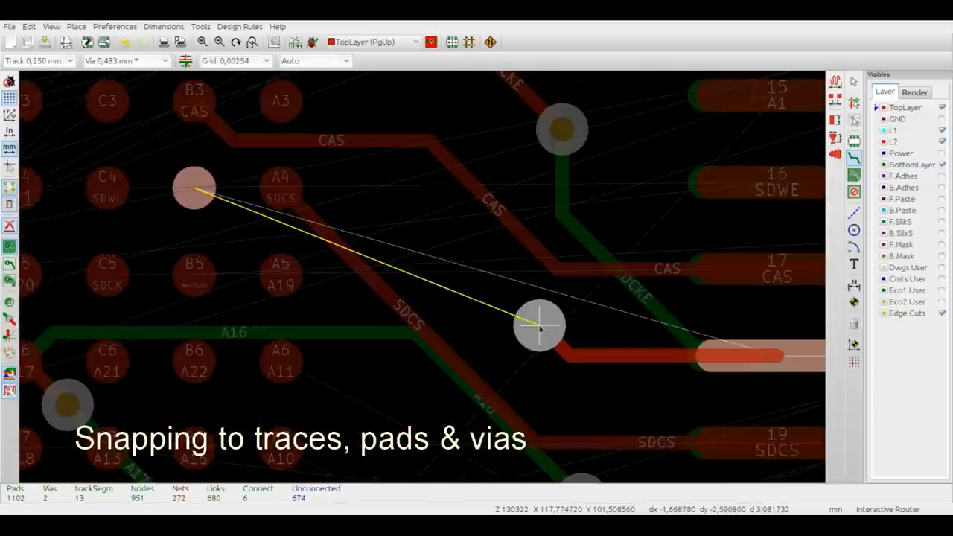
mouse_move(260, 227)
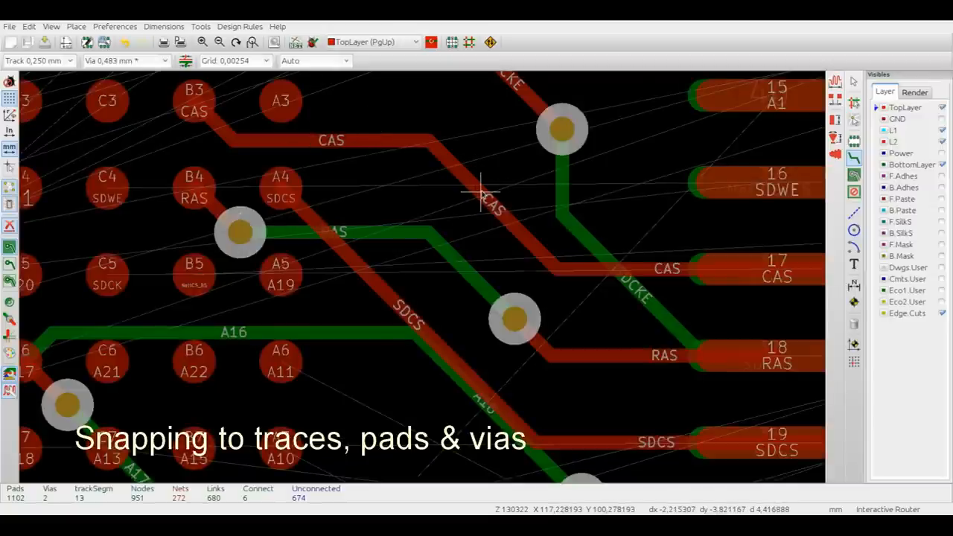
mouse_move(569, 269)
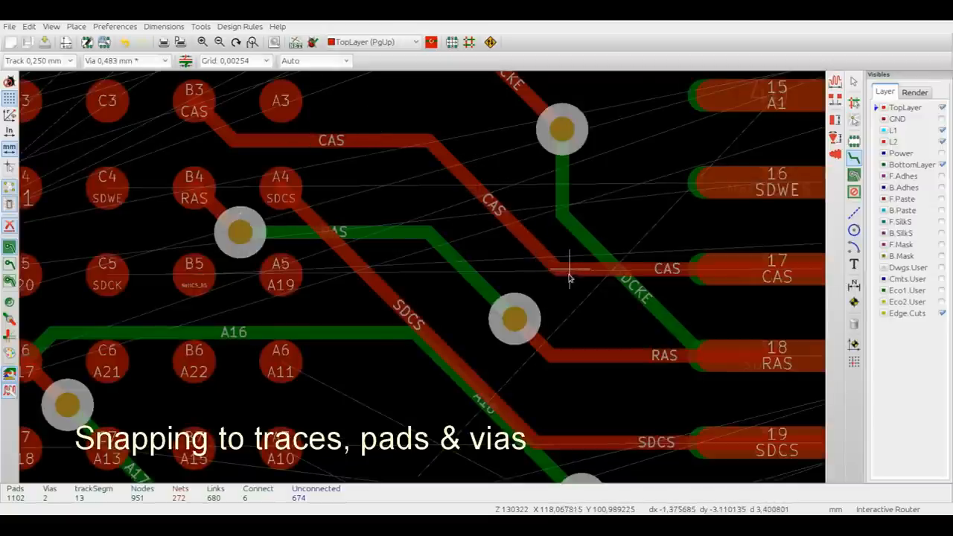
mouse_move(514, 320)
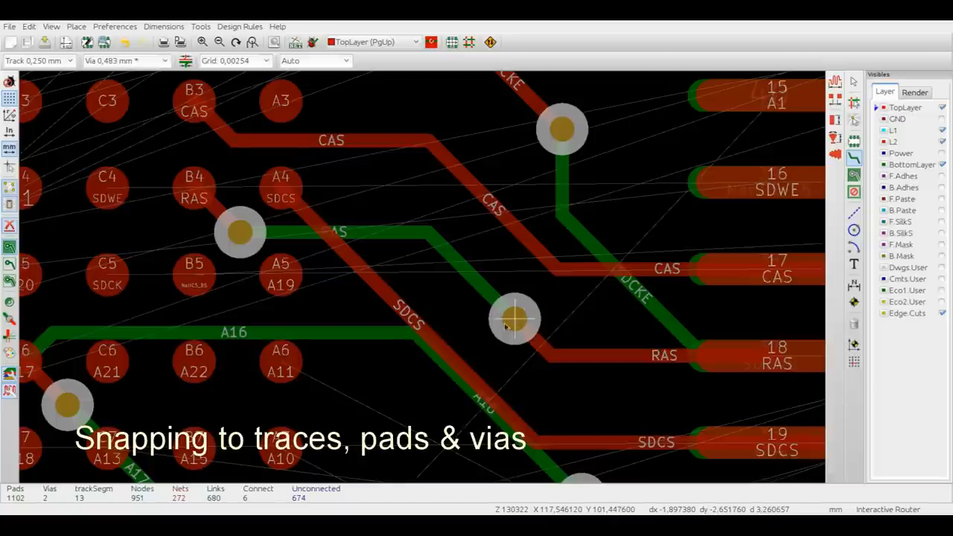
mouse_move(281, 275)
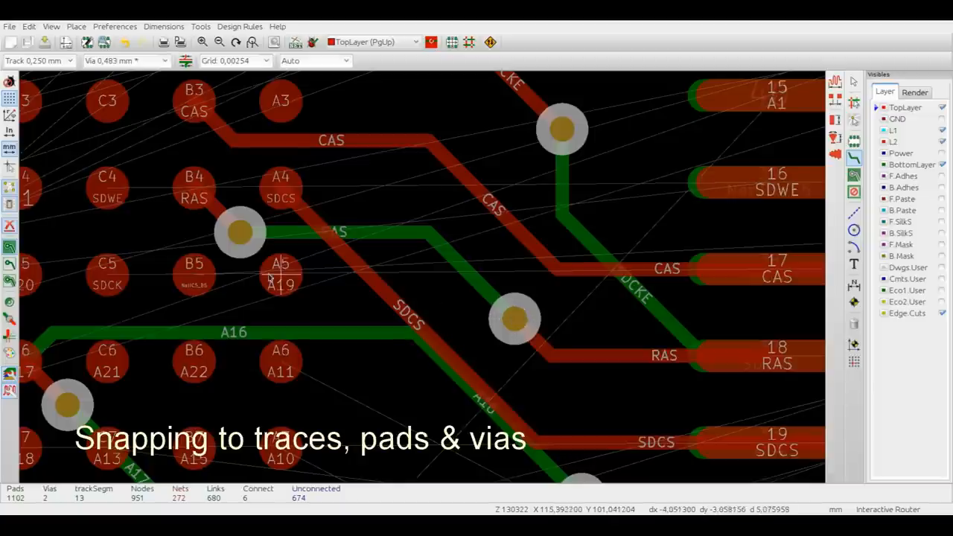
mouse_move(513, 320)
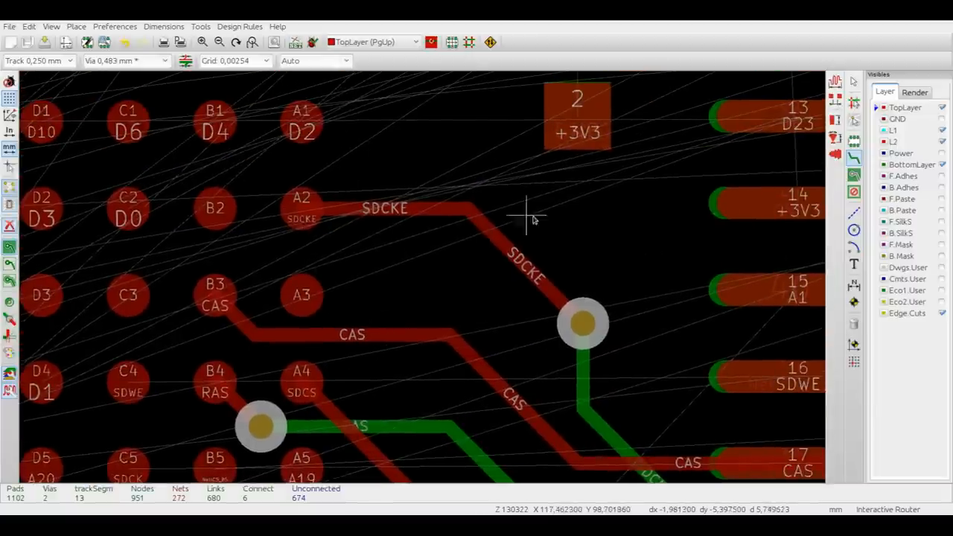
mouse_move(357, 115)
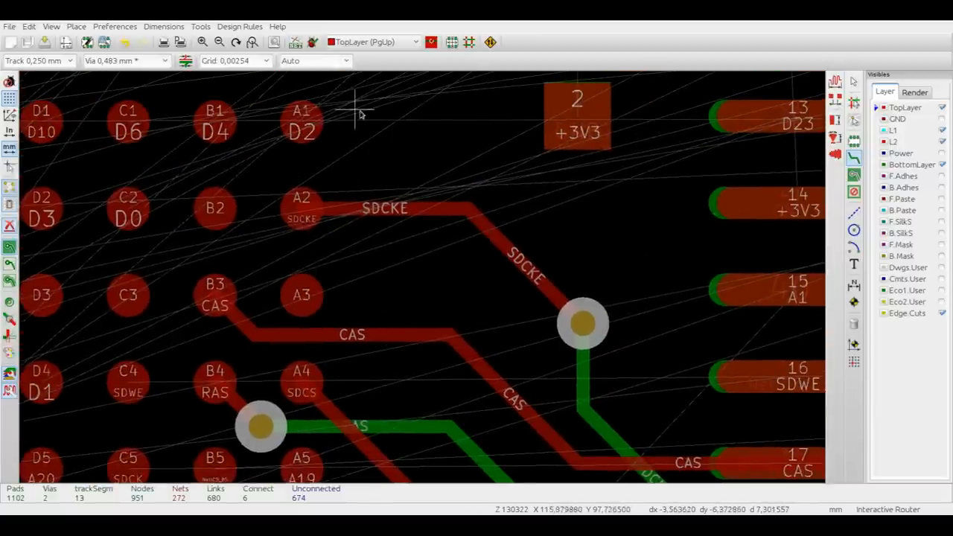
mouse_move(313, 130)
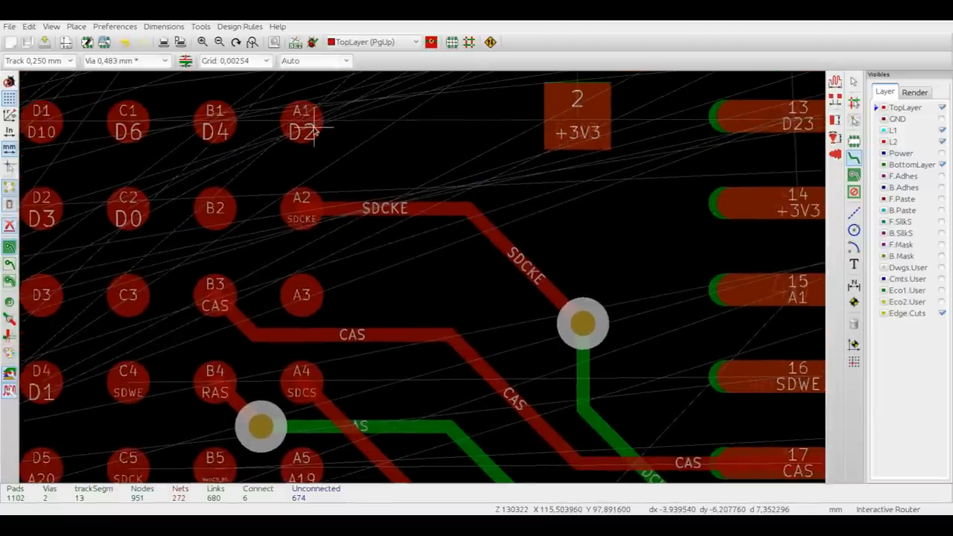
Step: Route a track from BGA ball A1 toward the connector, then bring up recent boards
click(302, 121)
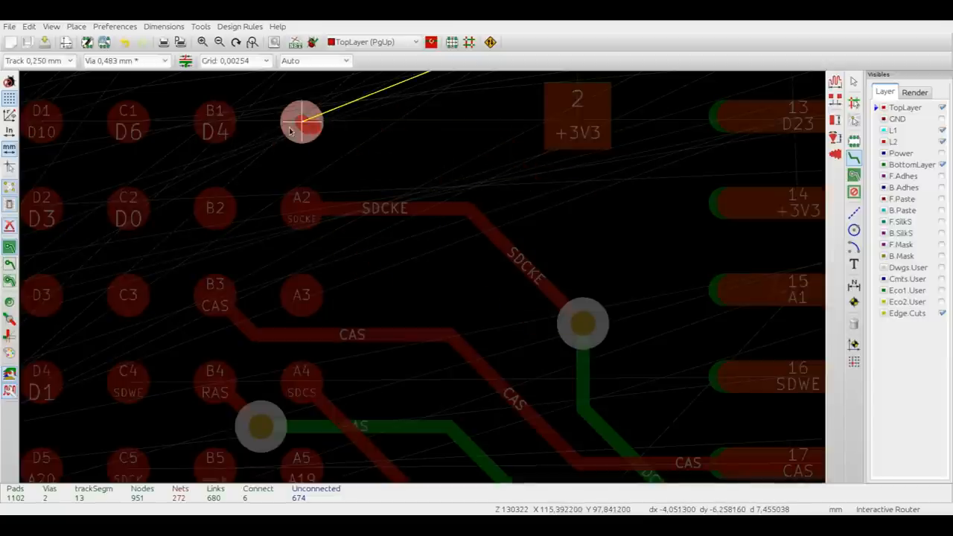
scroll(down, 3)
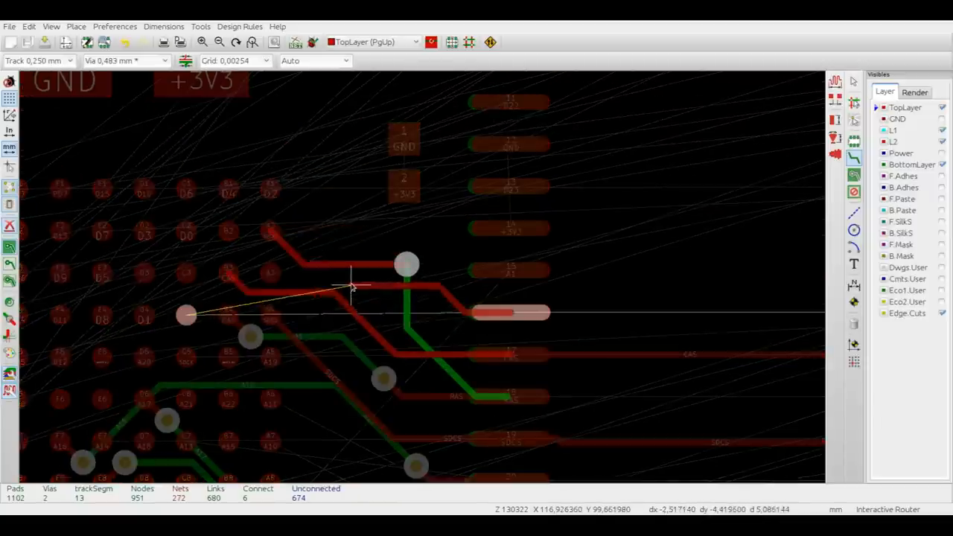
mouse_move(361, 270)
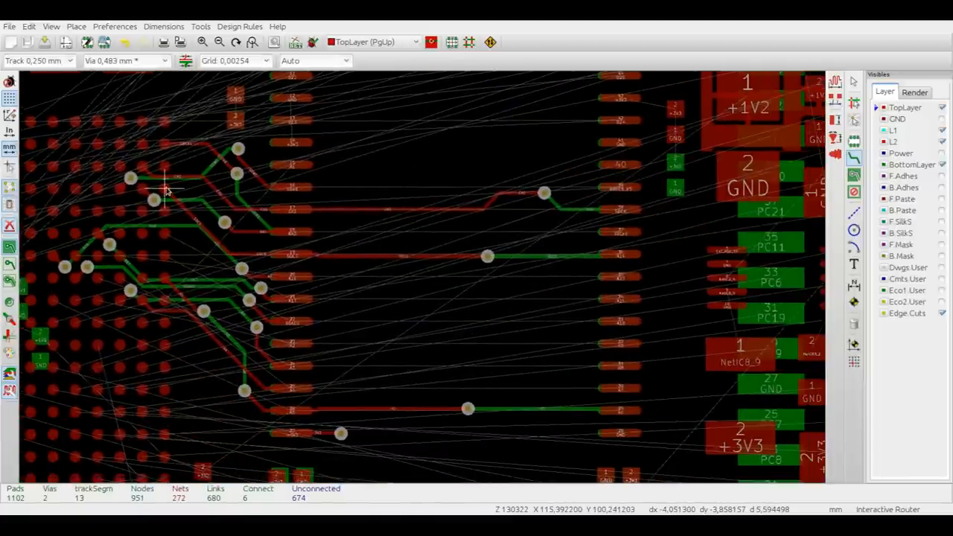
mouse_move(257, 183)
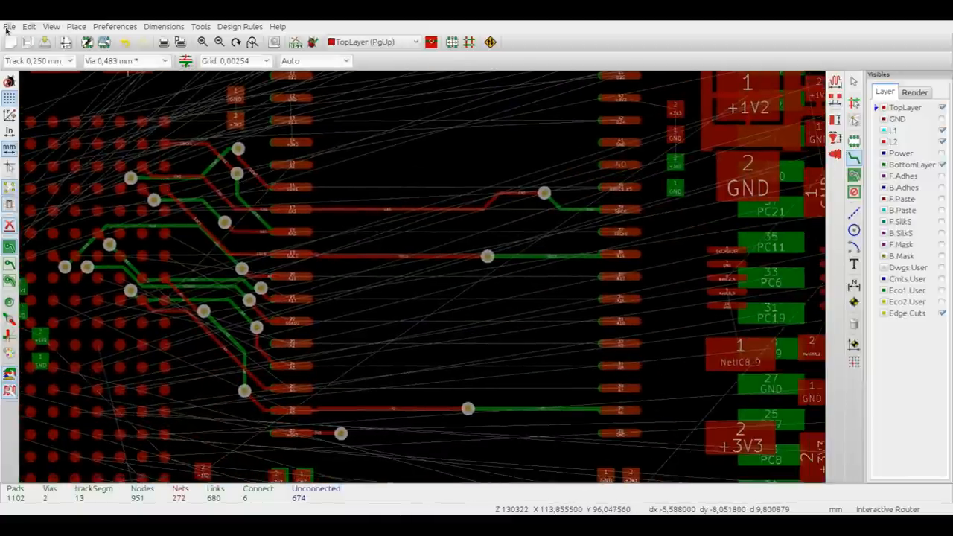
click(10, 26)
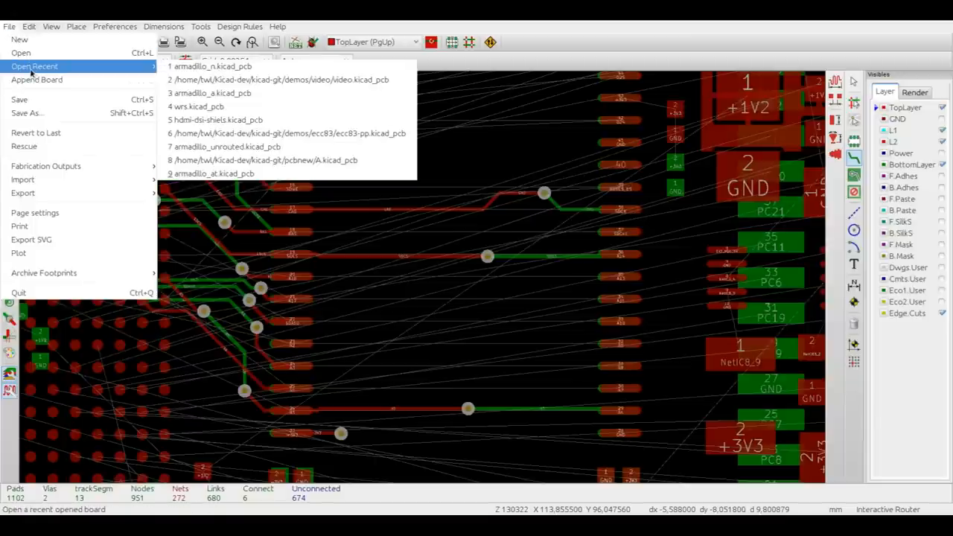
mouse_move(210, 93)
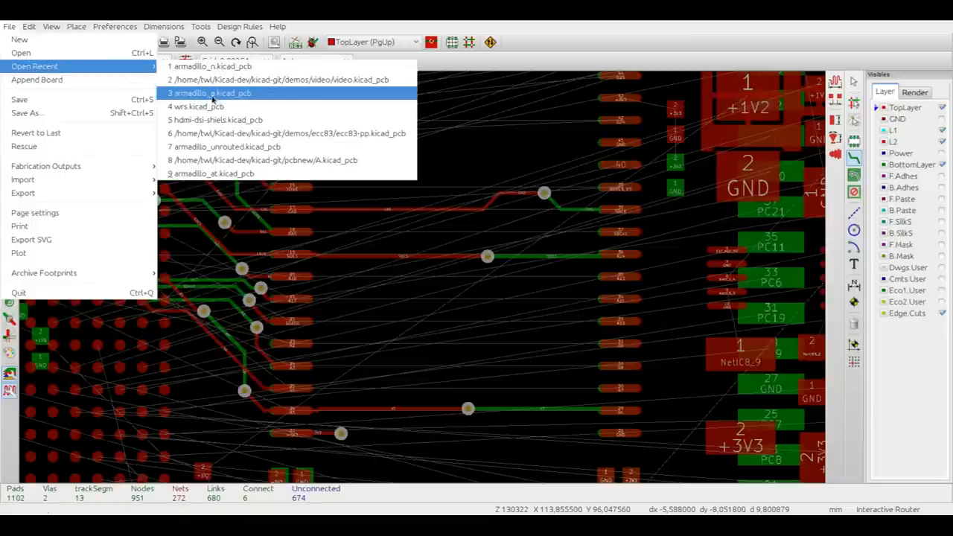
Step: Open armadillo_a.kicad_pcb from the recent boards list
click(209, 93)
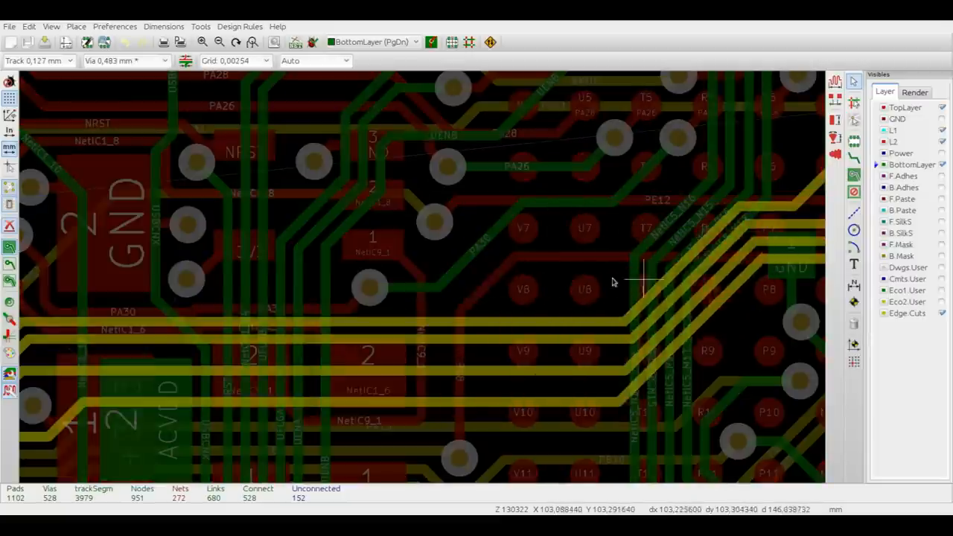
Step: Drag a via to a new spot, then start dragging a track segment with Drag Track/Via
scroll(down, 3)
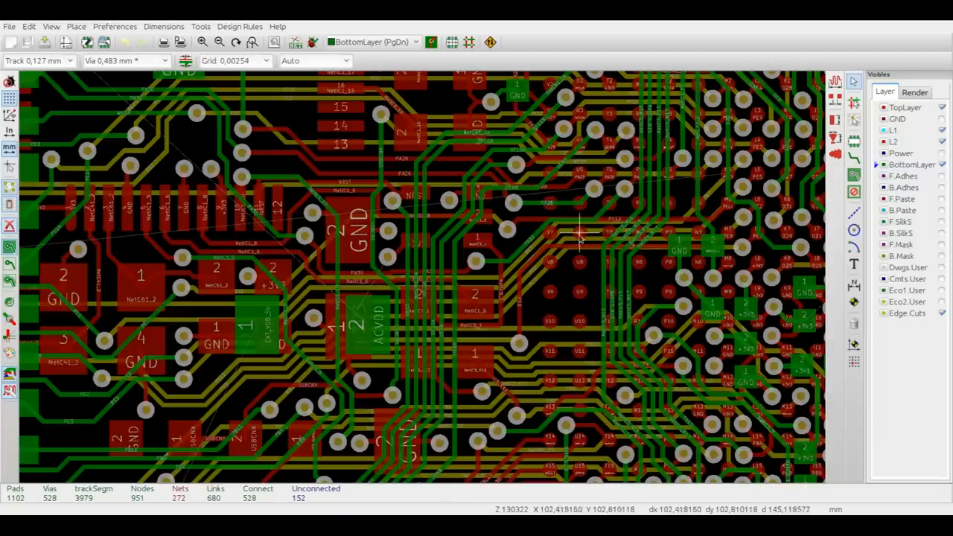
scroll(up, 3)
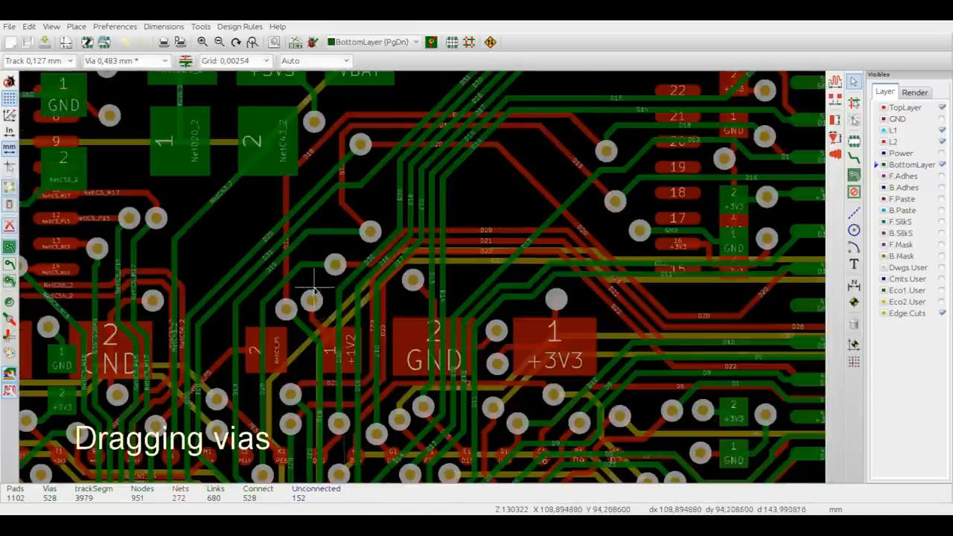
drag(313, 291, 249, 249)
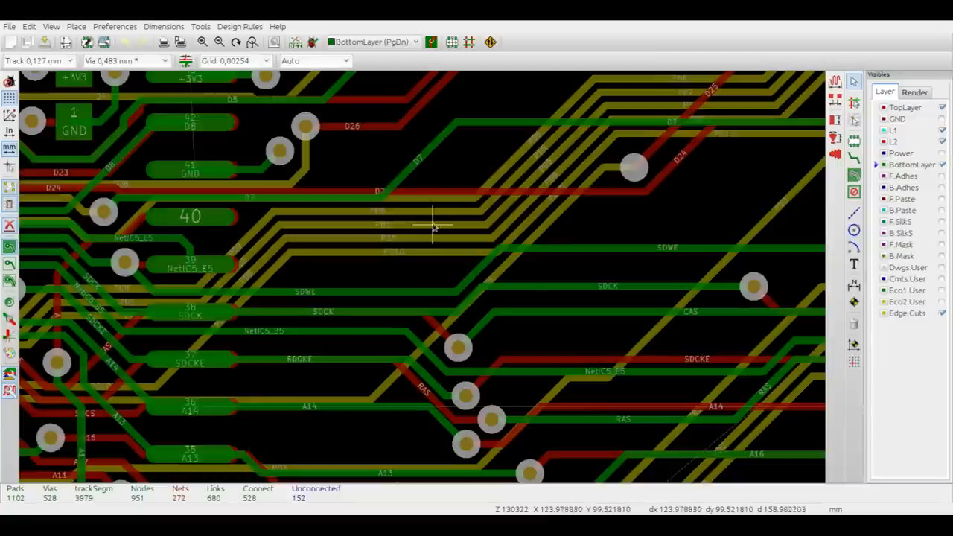
right_click(458, 347)
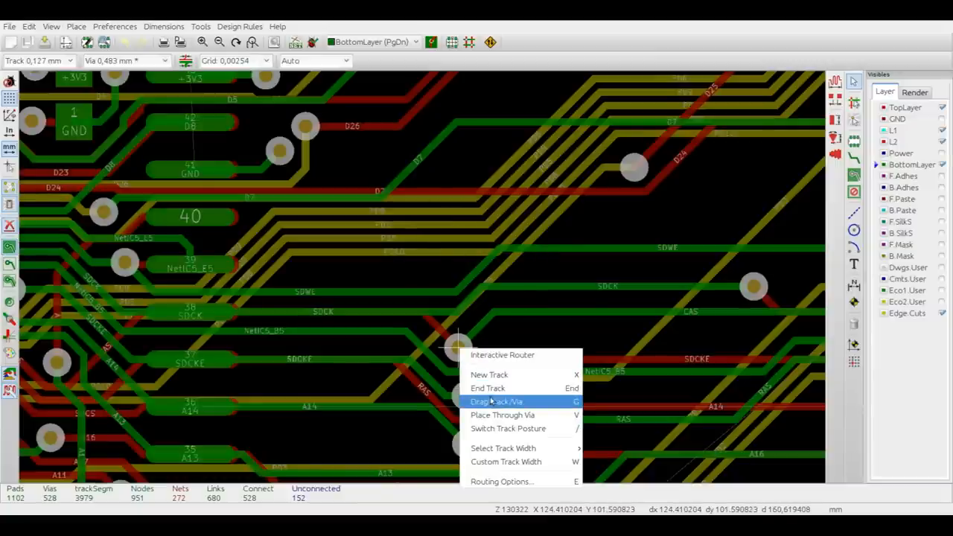
mouse_move(551, 405)
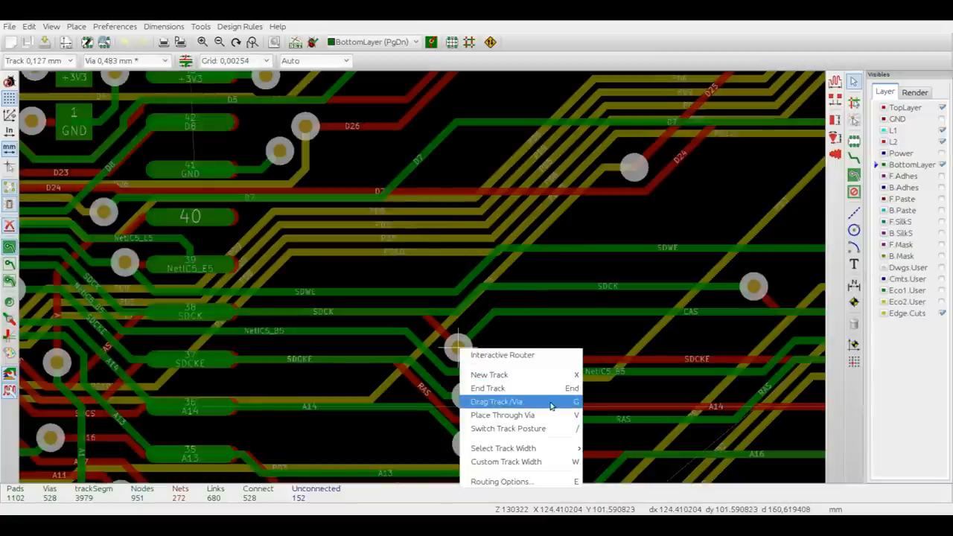
click(496, 401)
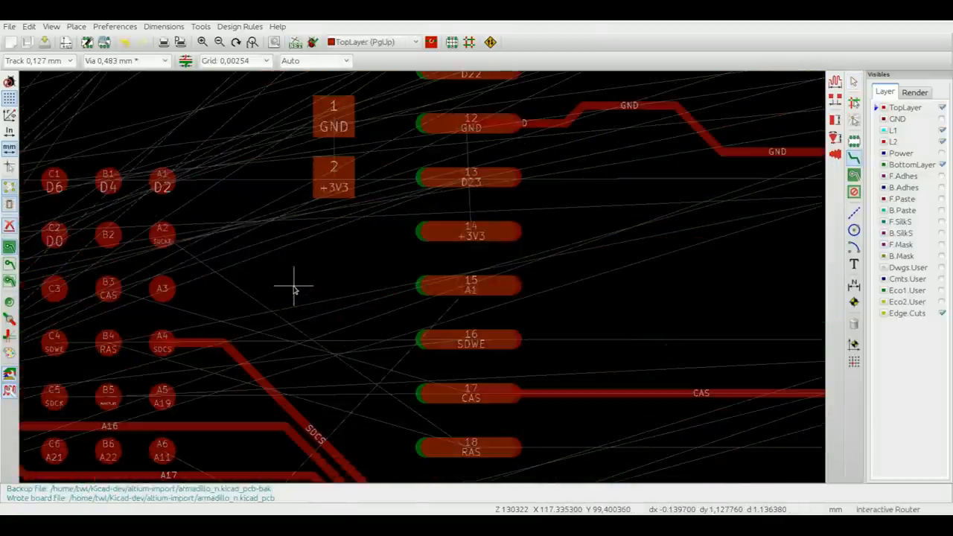
mouse_move(283, 274)
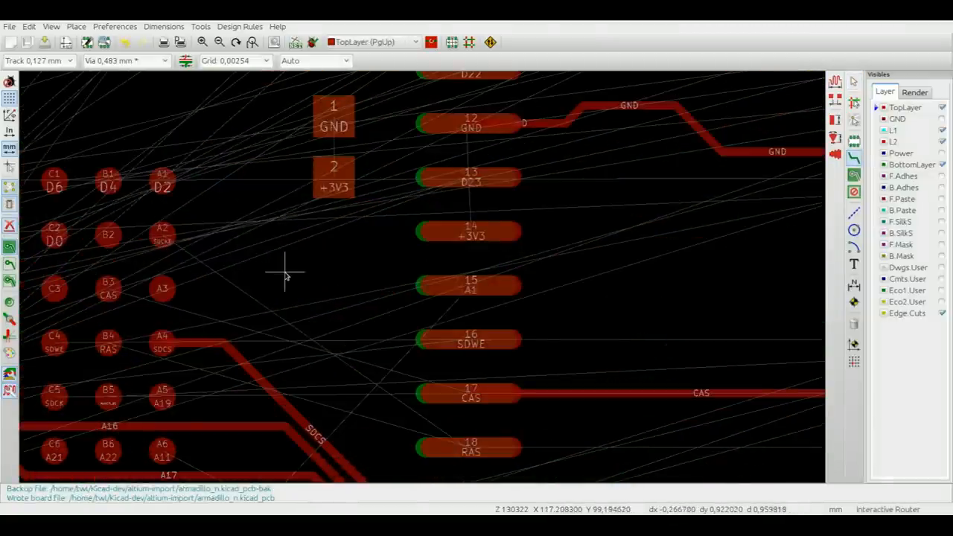
mouse_move(324, 265)
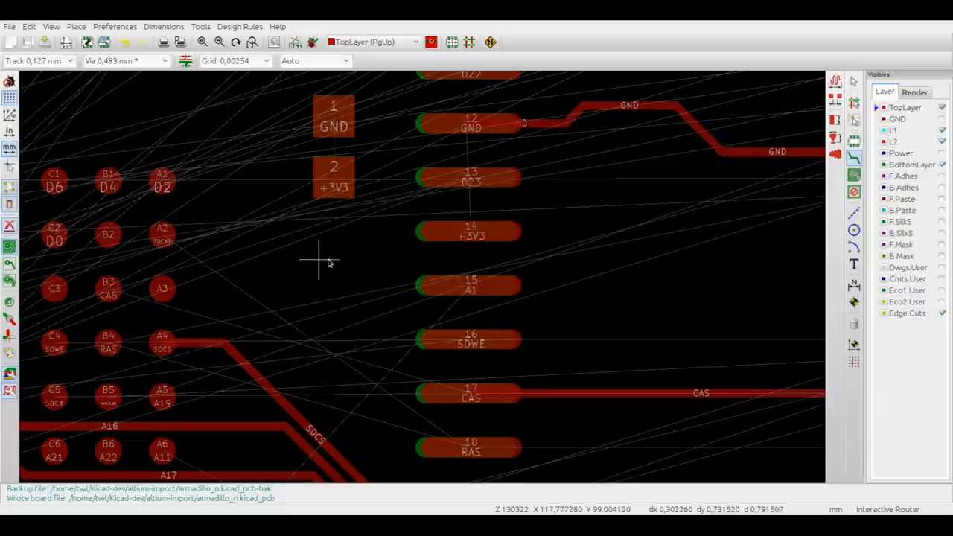
Step: Set the router to Highlight collisions, allowing via shoving, obstacle jumping, neckdown and DRC violations
right_click(328, 263)
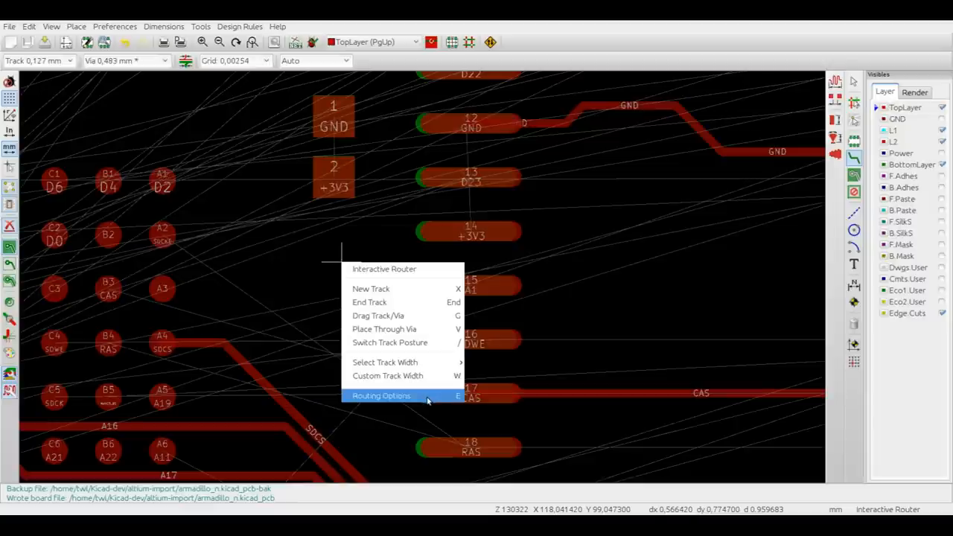
click(381, 395)
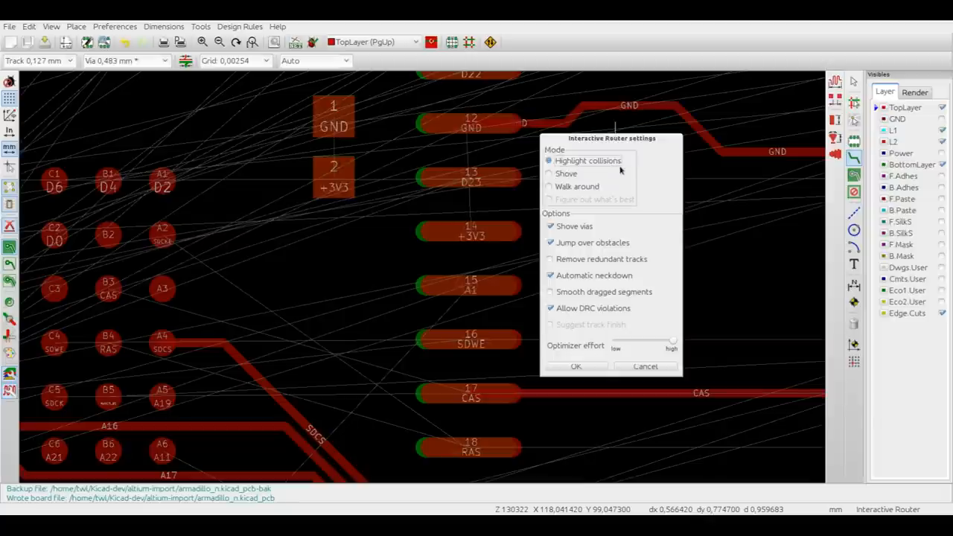
mouse_move(609, 167)
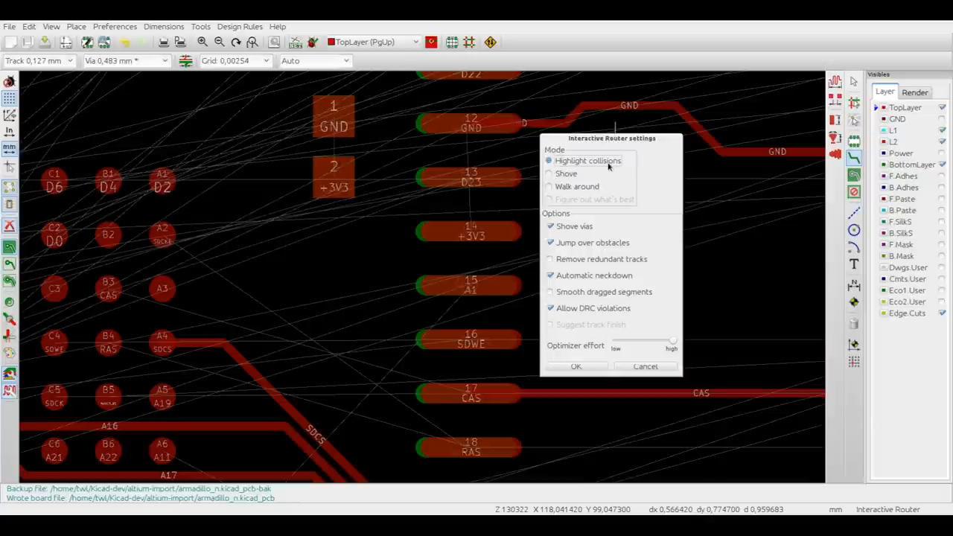
mouse_move(587, 225)
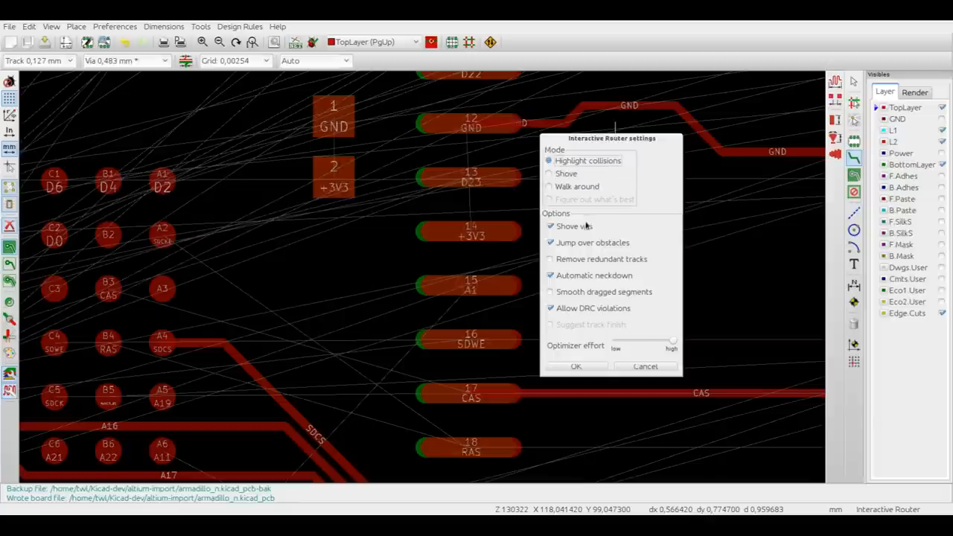
mouse_move(573, 227)
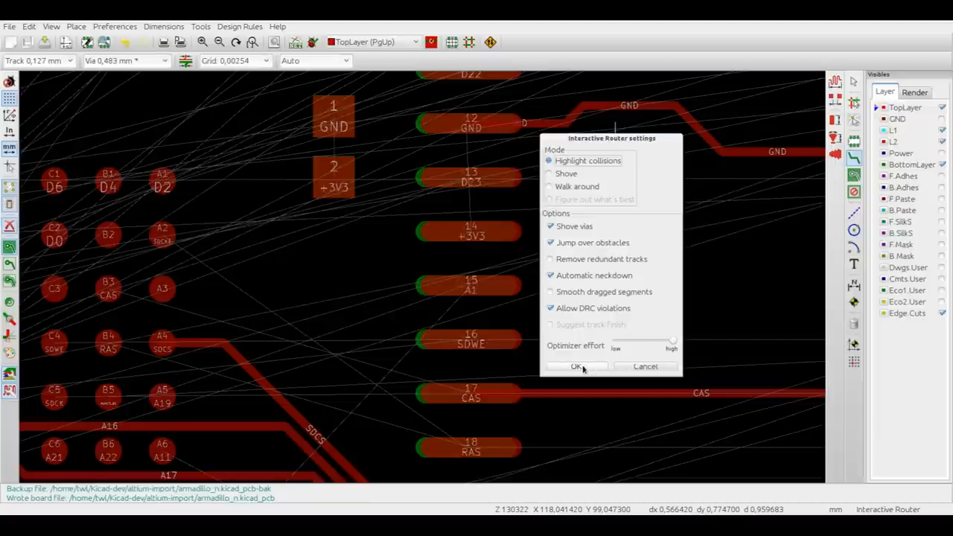
click(576, 367)
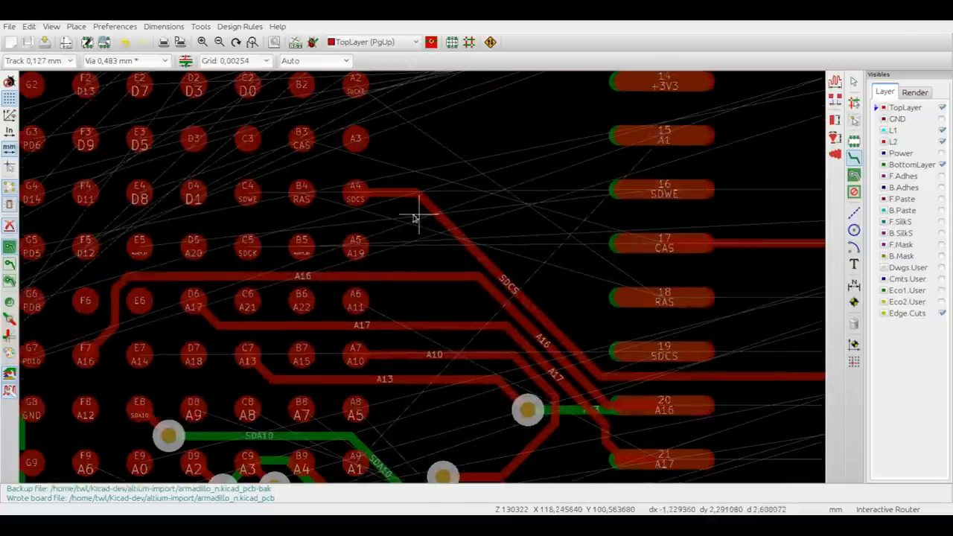
mouse_move(395, 328)
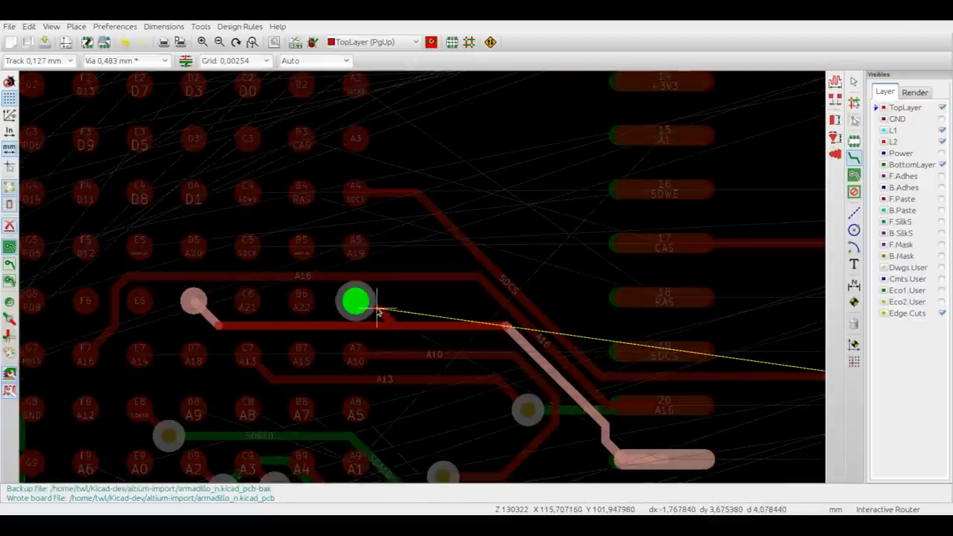
mouse_move(442, 357)
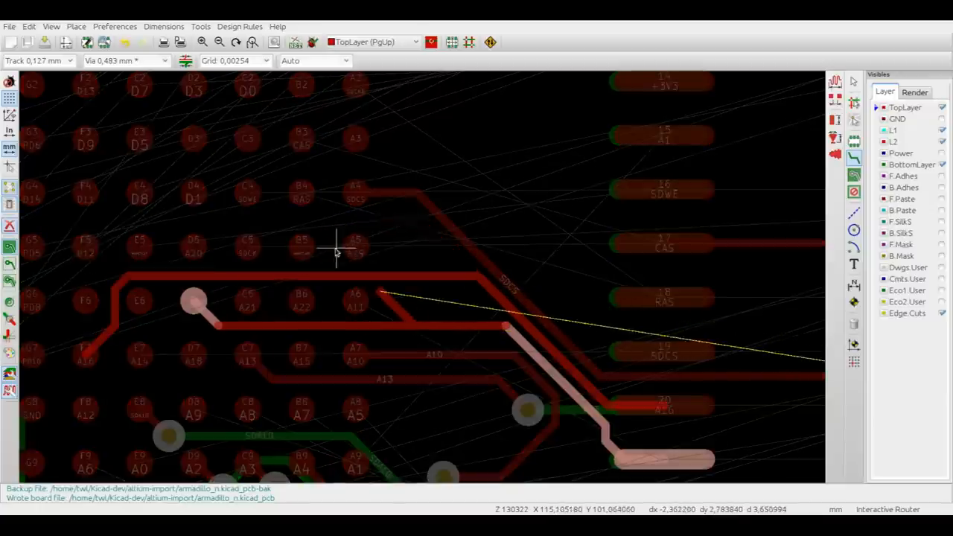
mouse_move(265, 205)
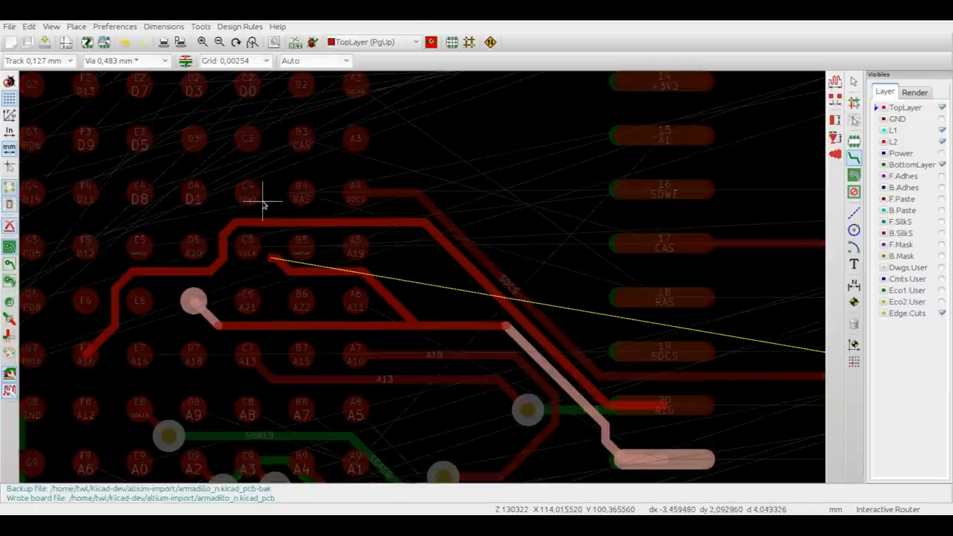
mouse_move(275, 145)
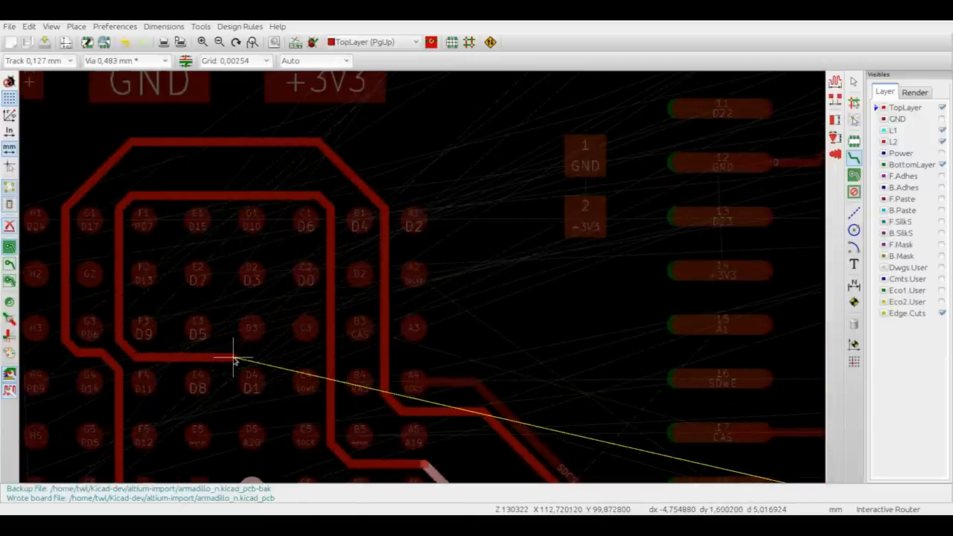
Step: Choose Shove mode in router settings with smooth dragged segments and automatic neckdown enabled
right_click(234, 361)
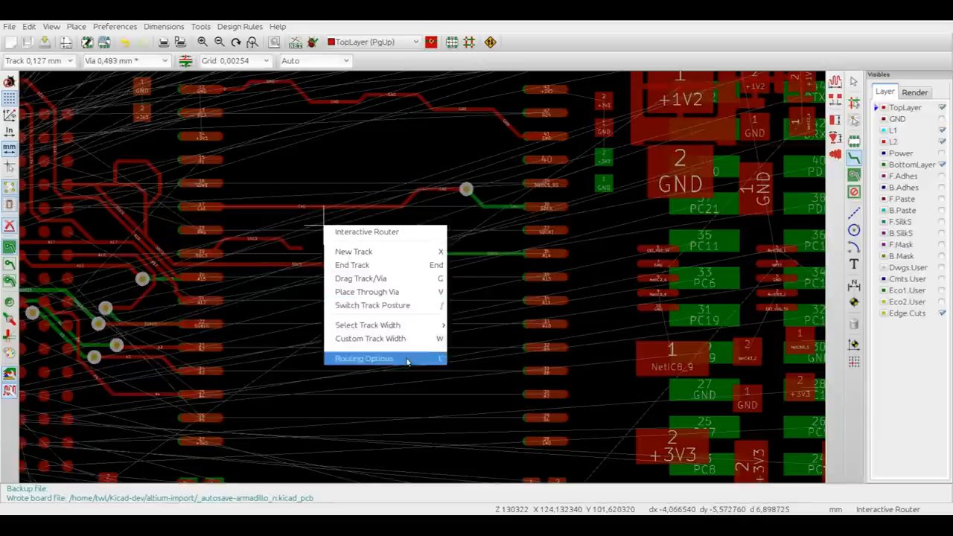
click(364, 358)
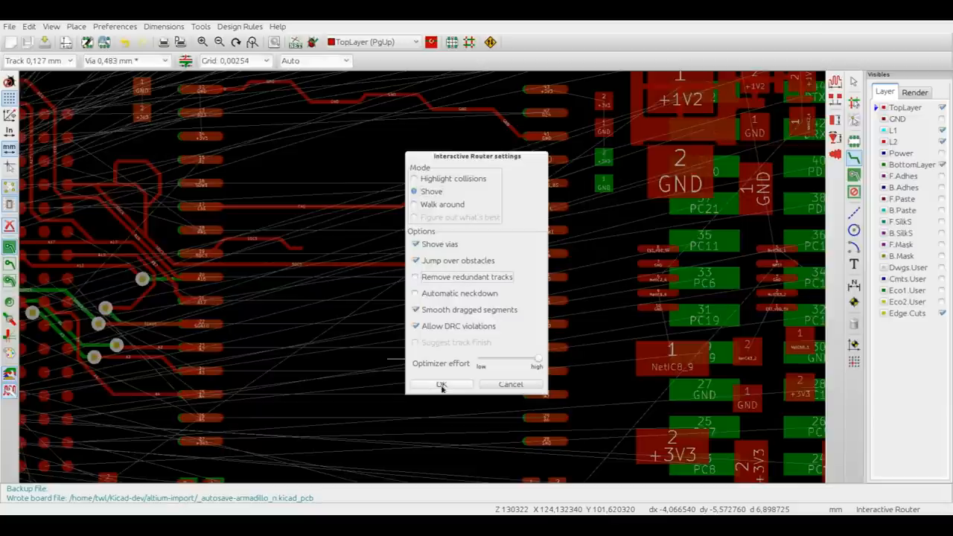
click(441, 384)
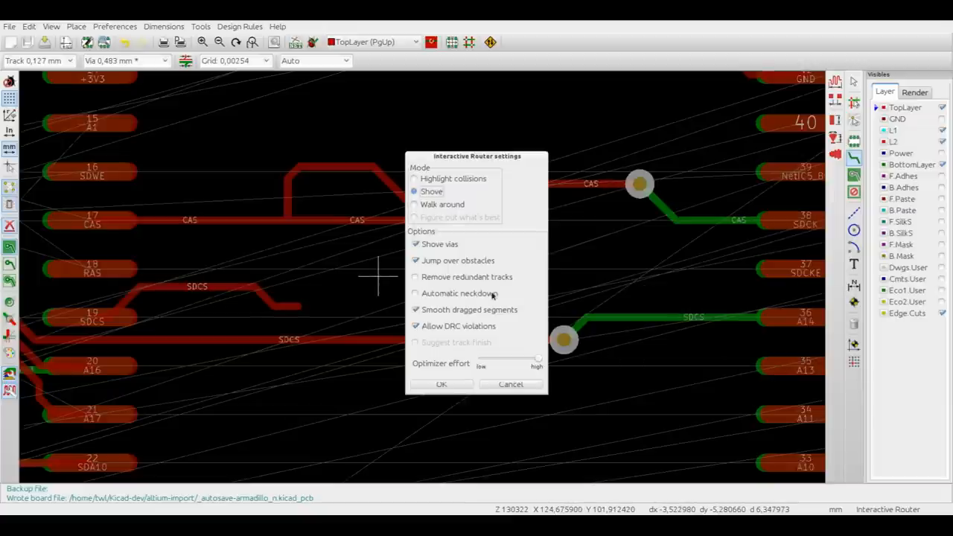
click(416, 292)
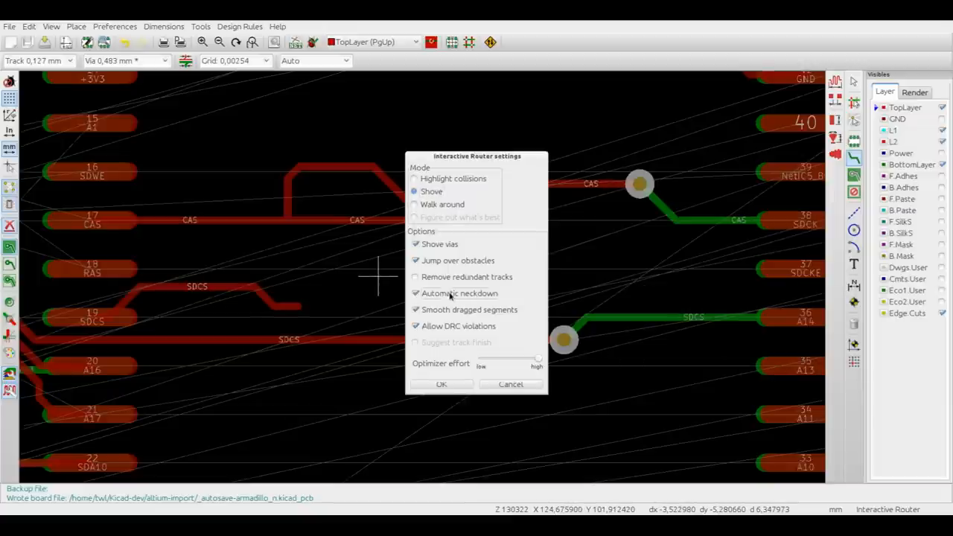
click(441, 384)
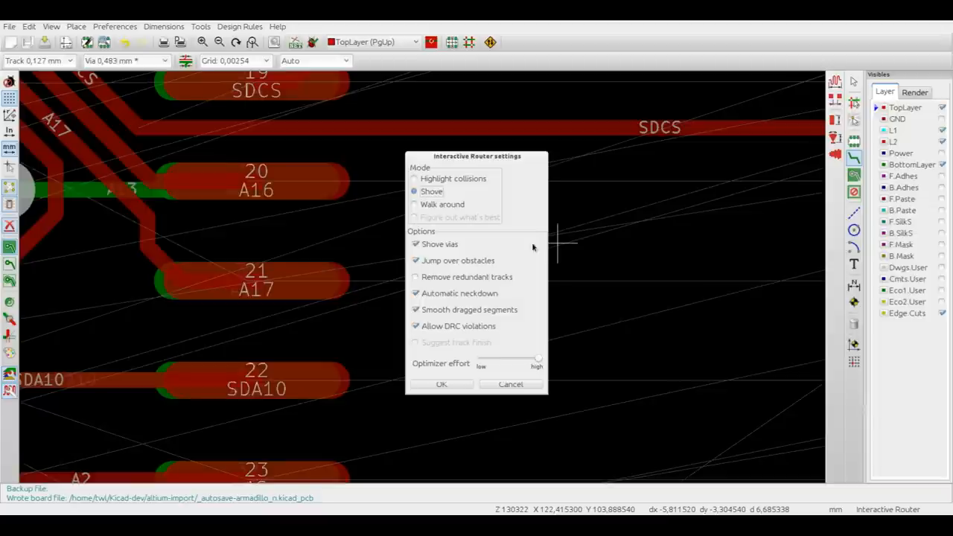
Step: Apply the shove settings and route an SDCS track from pad 19 up and right
click(440, 384)
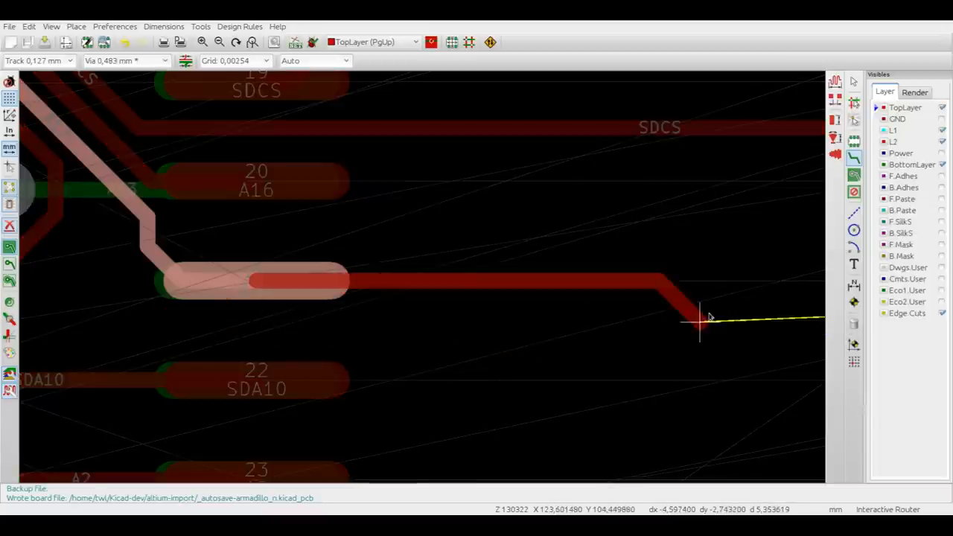
mouse_move(312, 207)
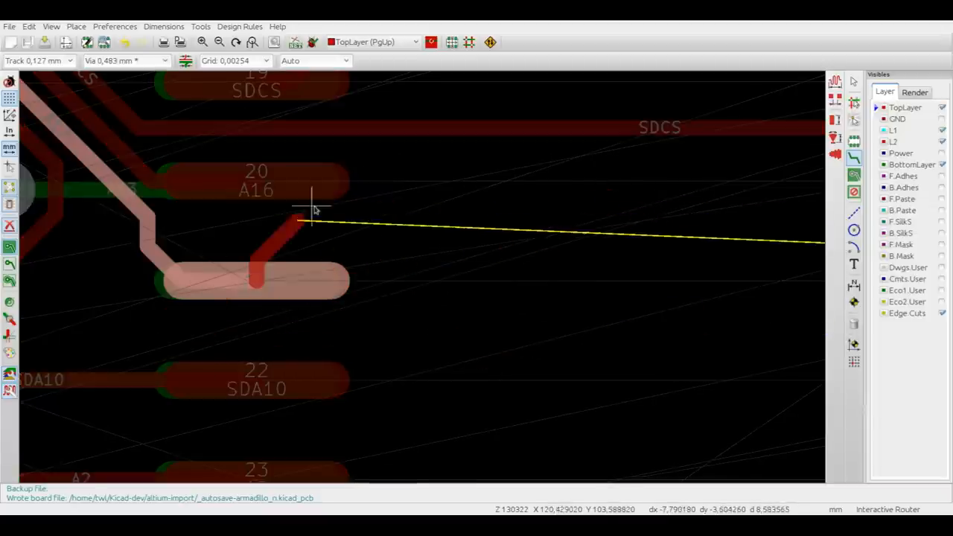
scroll(down, 3)
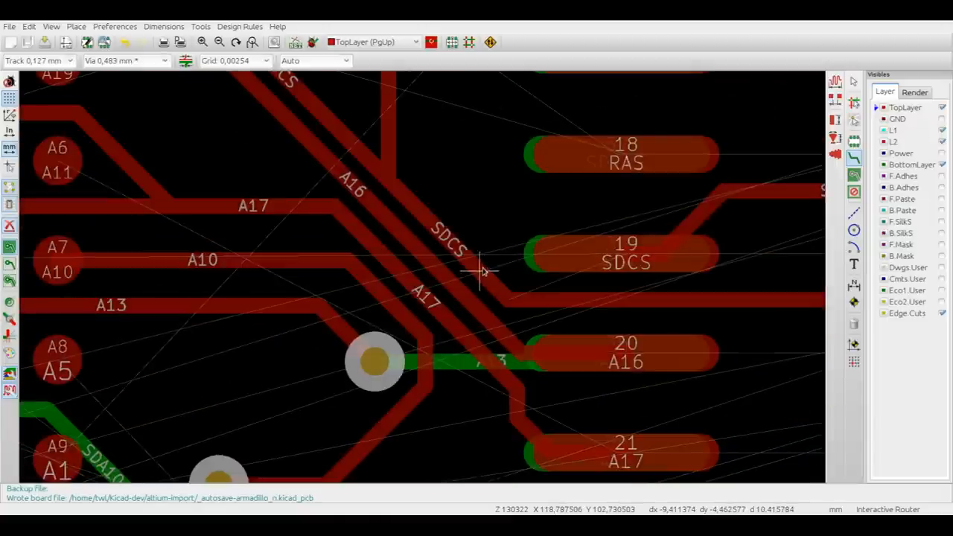
scroll(up, 3)
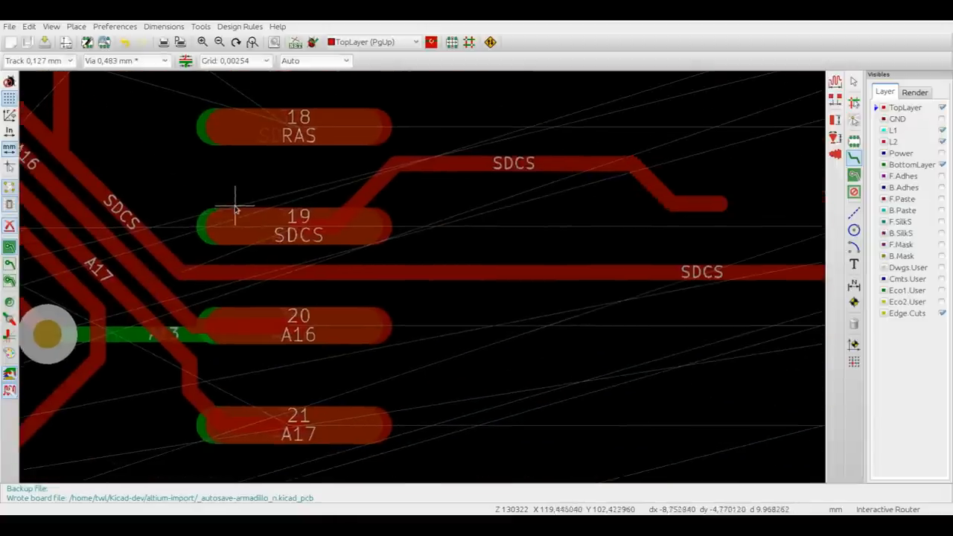
click(540, 359)
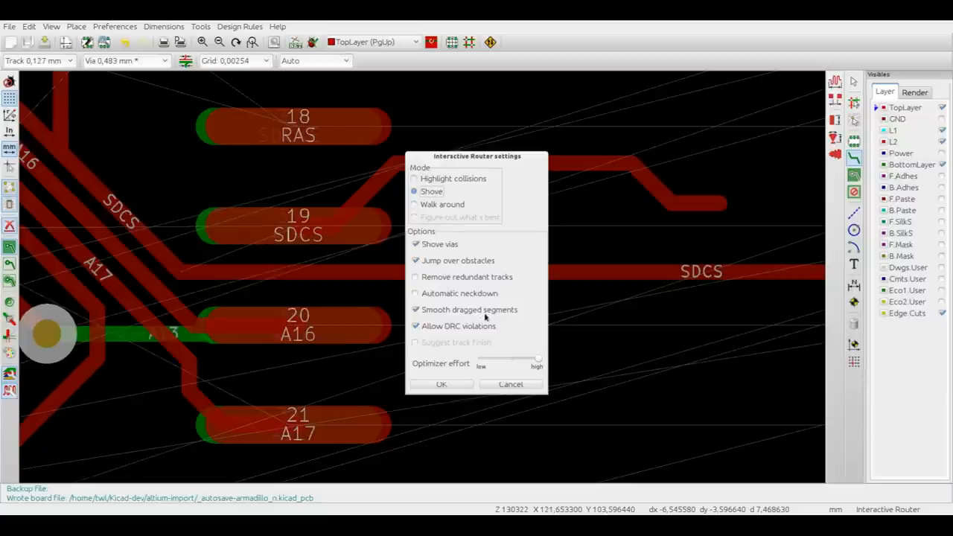
Step: Turn off automatic neckdown and drag the GND track so it stays full width
click(416, 310)
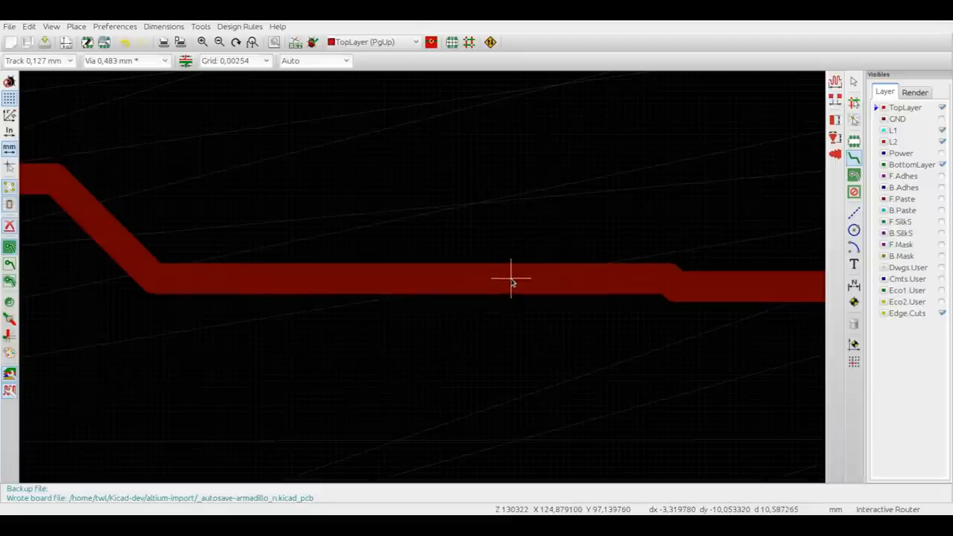
mouse_move(505, 281)
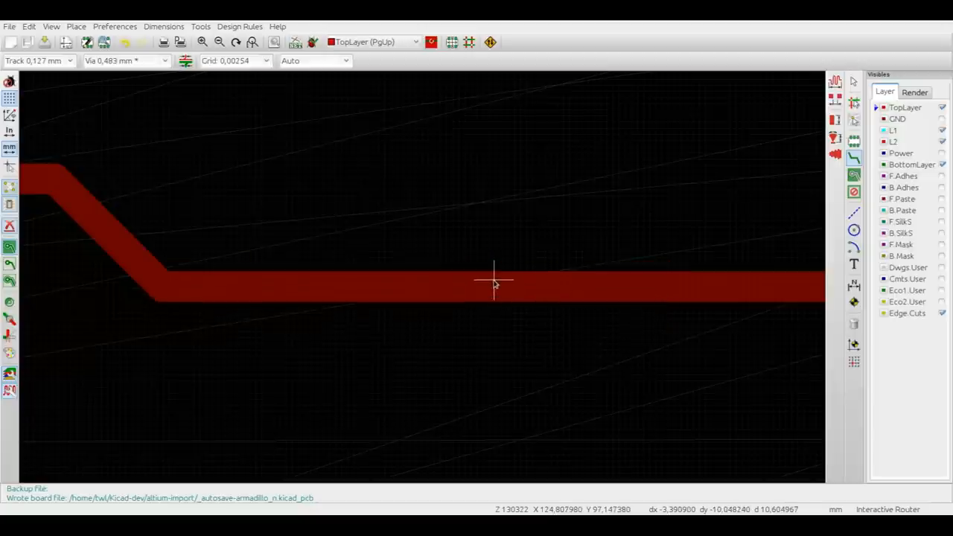
scroll(down, 3)
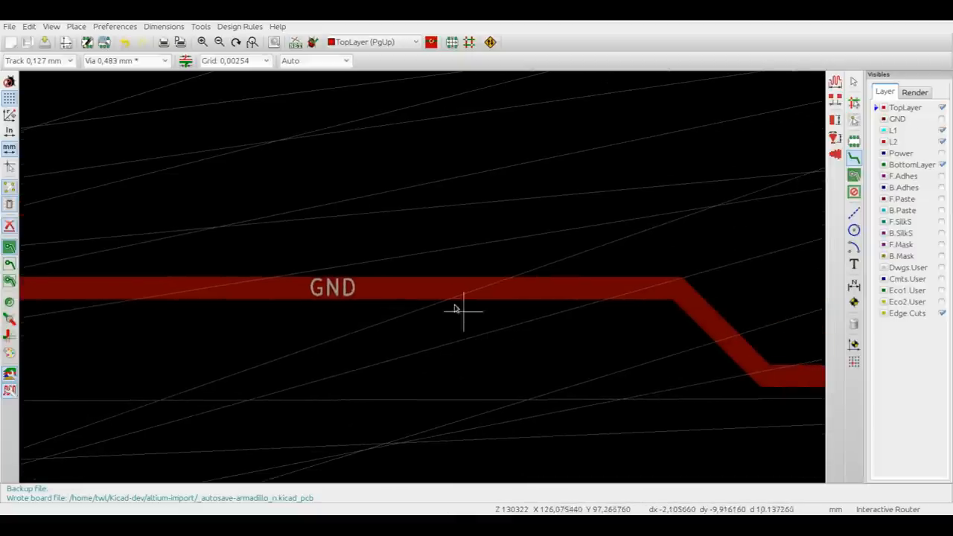
mouse_move(393, 304)
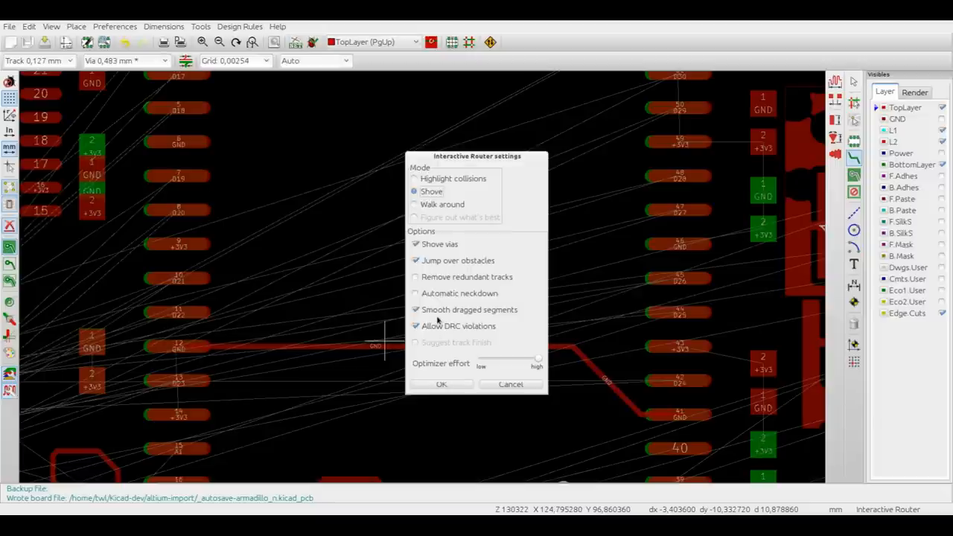
Step: Apply Highlight collisions mode and place a track running down the connector pad row
click(415, 179)
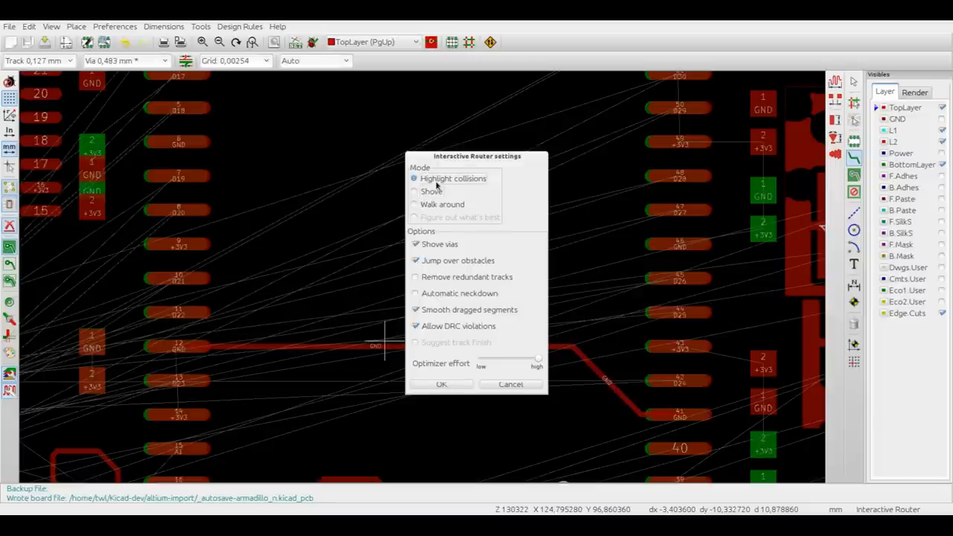
click(441, 384)
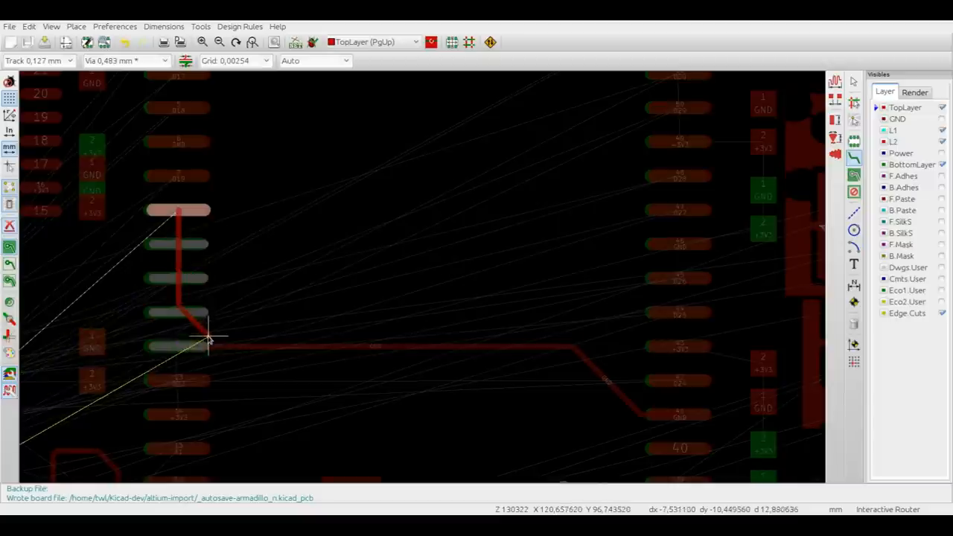
click(569, 380)
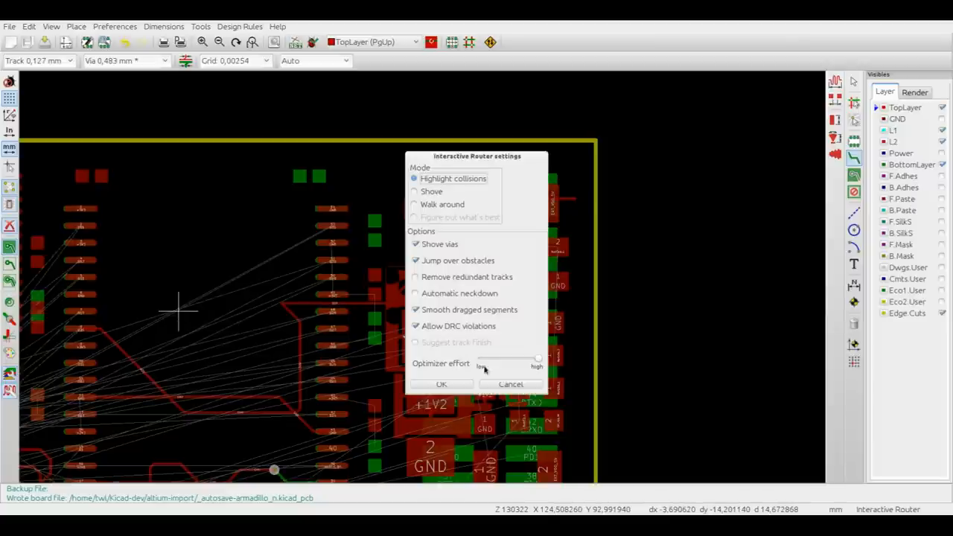
mouse_move(480, 367)
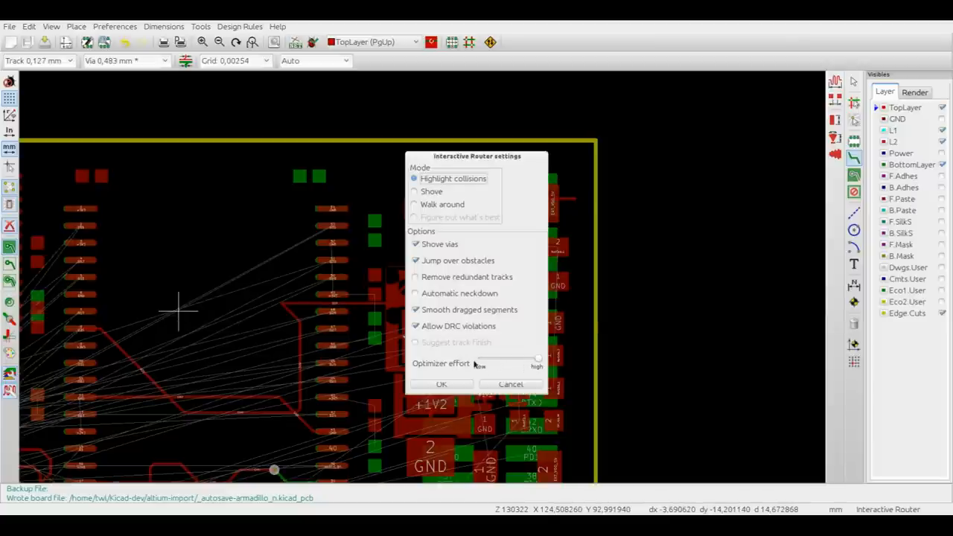
mouse_move(479, 363)
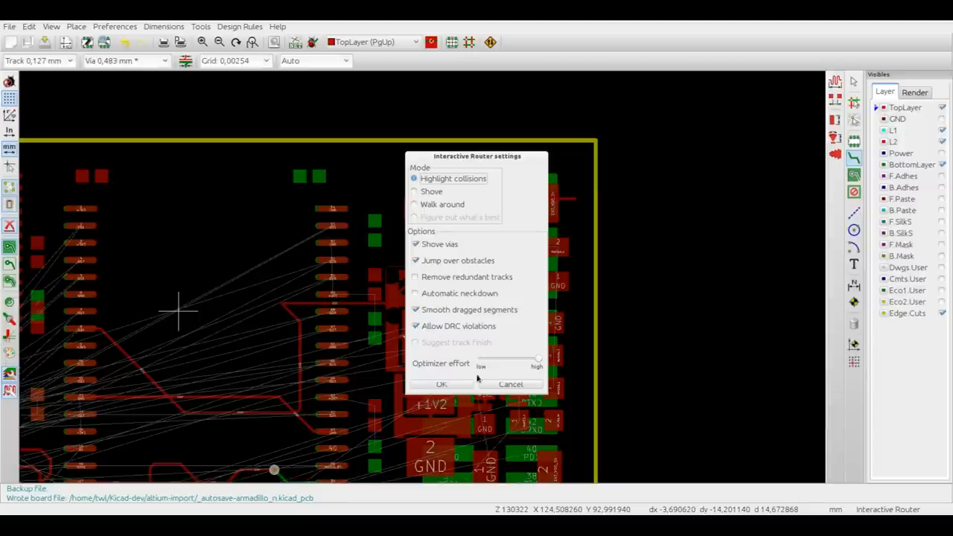
Step: Confirm the router settings with optimizer effort left at high
click(441, 384)
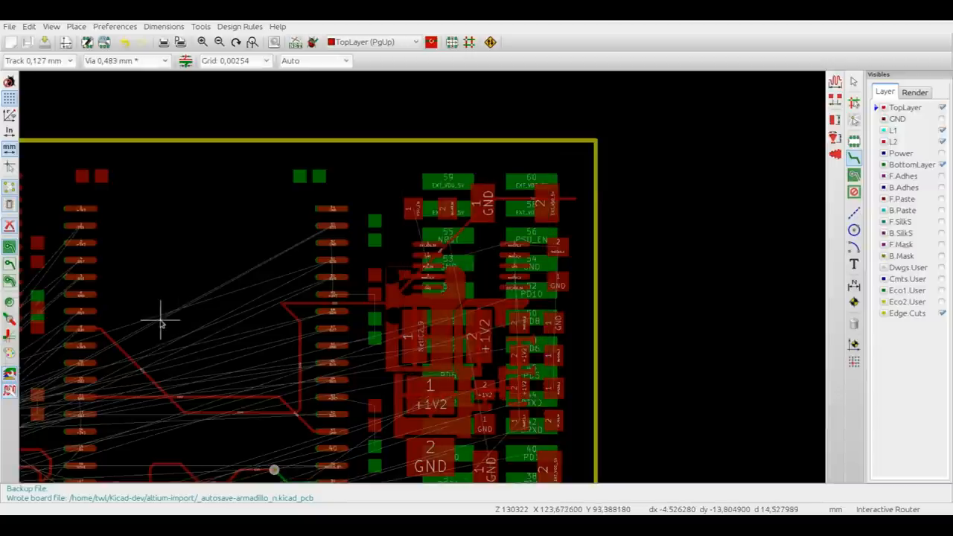